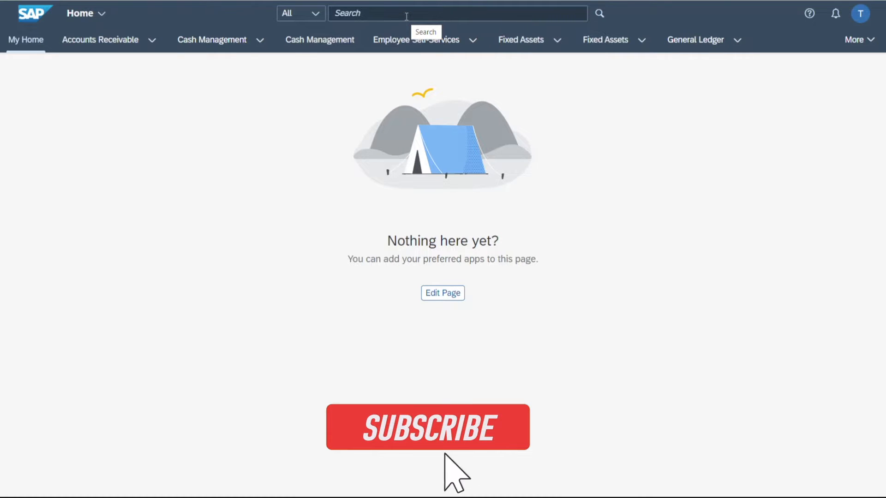
Search the launchpad for 'balance shee' to find the Balance Sheet/Income Statement apps
left_click(427, 427)
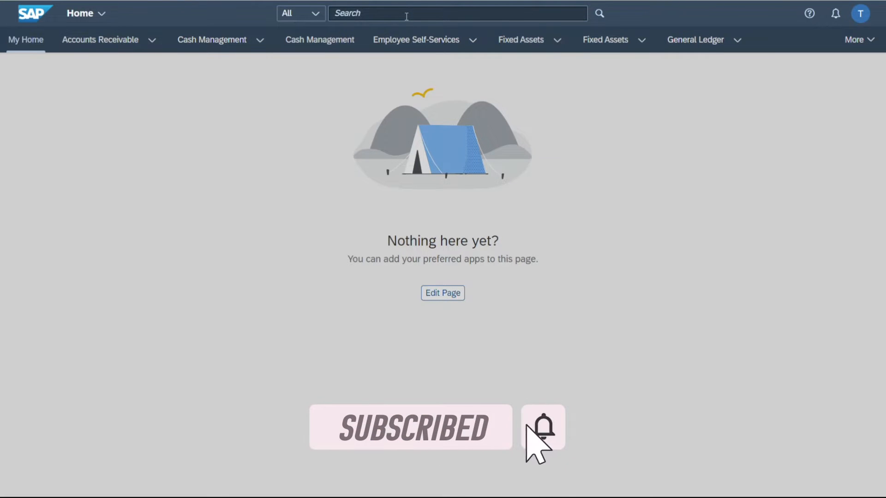
mouse_move(542, 427)
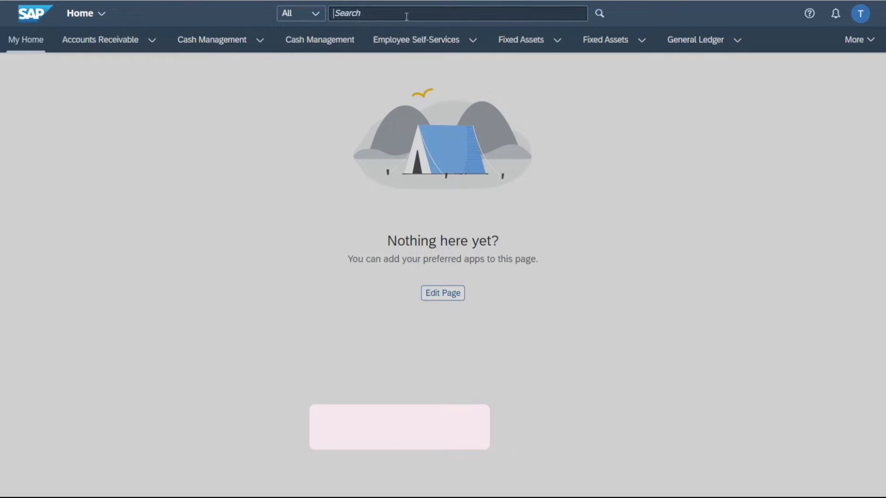
type("balance shee")
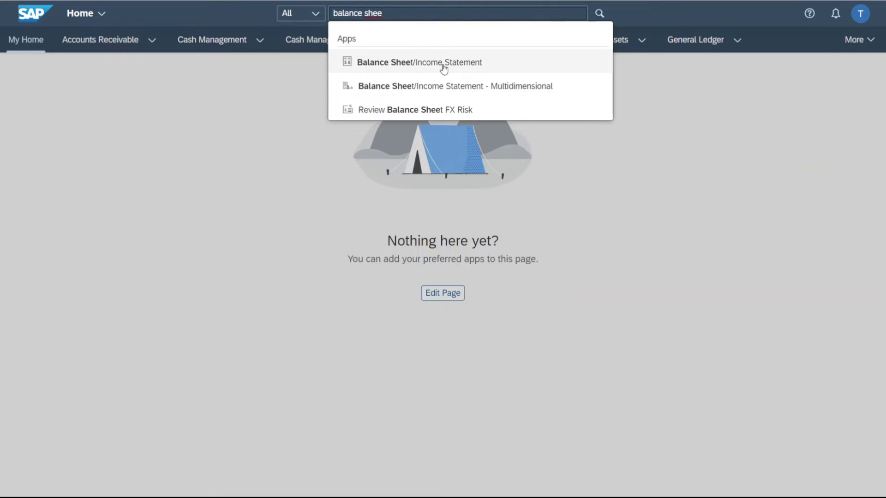
mouse_move(440, 89)
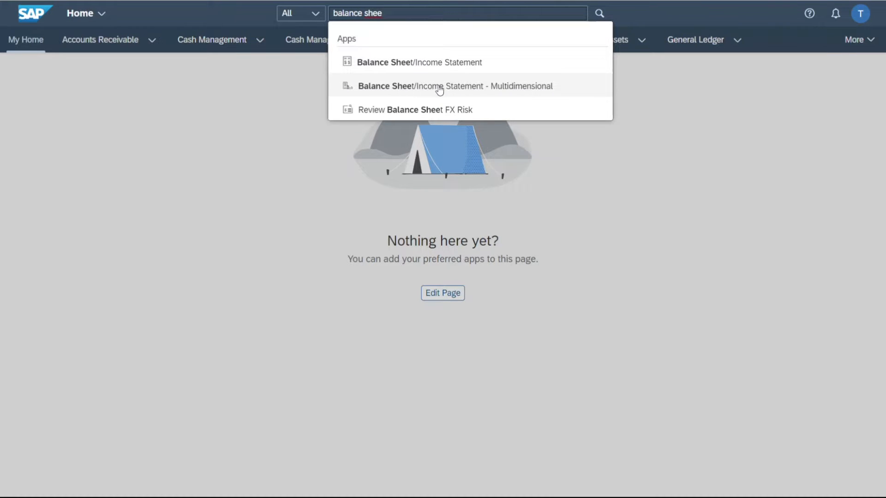
mouse_move(507, 94)
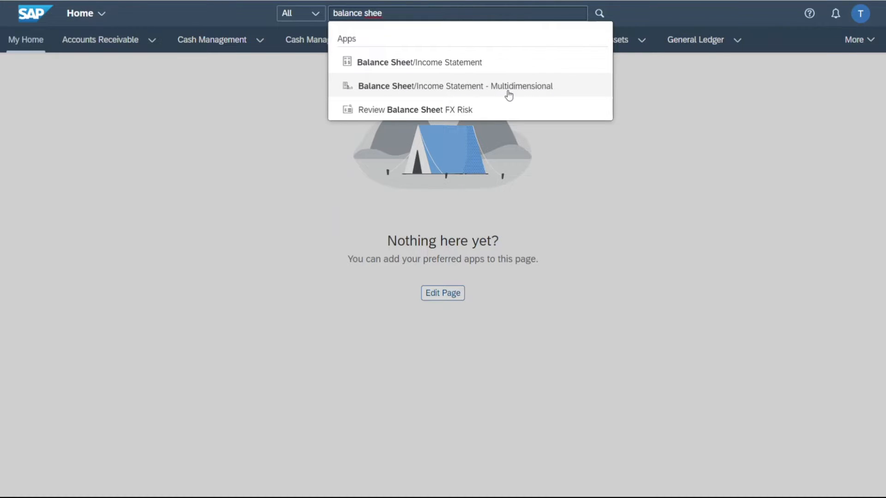
mouse_move(495, 91)
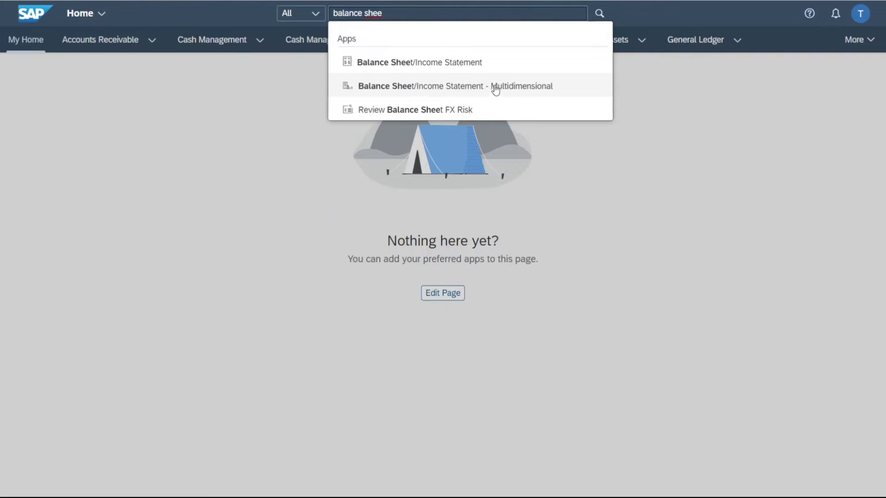
mouse_move(458, 89)
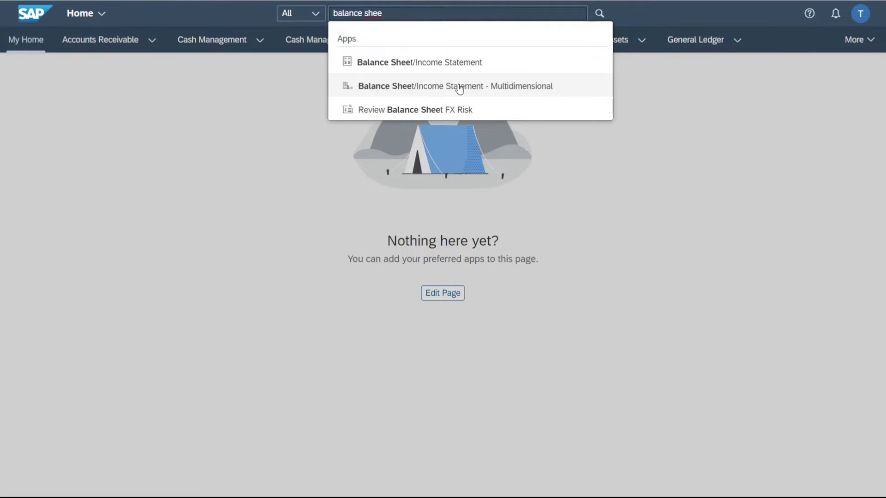
mouse_move(415, 64)
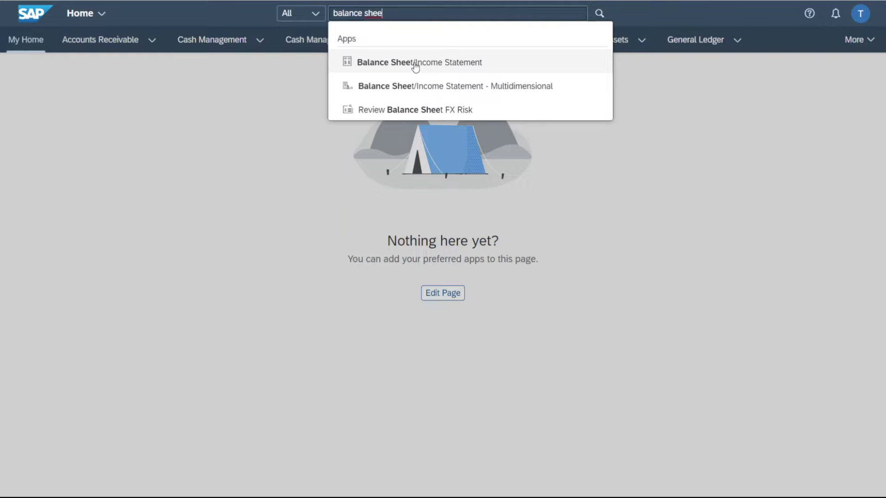
Launch the Balance Sheet/Income Statement app and confirm its app ID F0708 in the About dialog
left_click(419, 62)
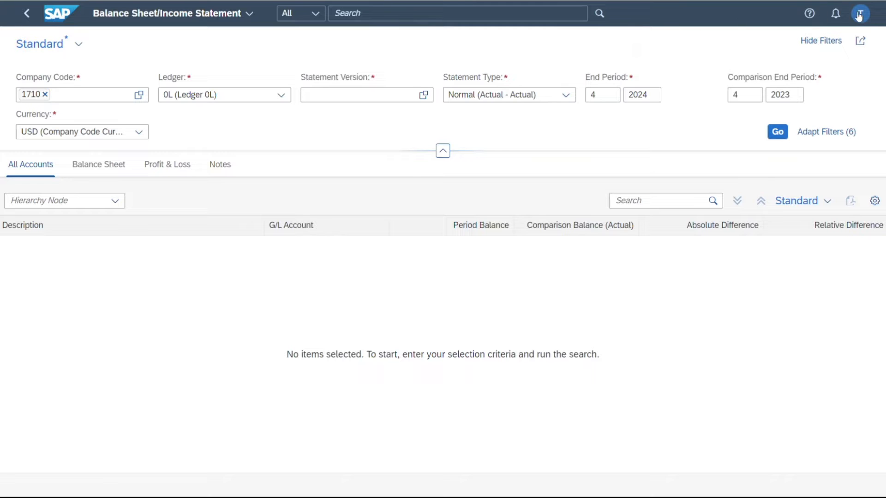
left_click(859, 13)
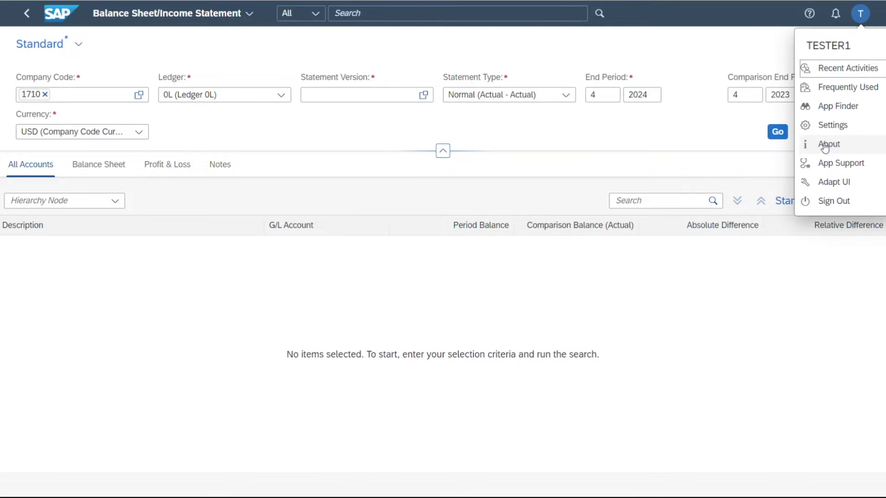
left_click(829, 144)
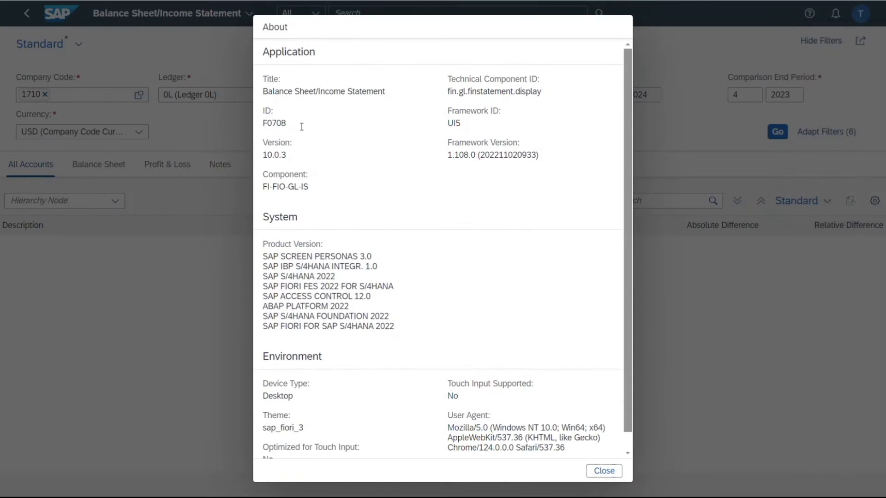
double_click(274, 123)
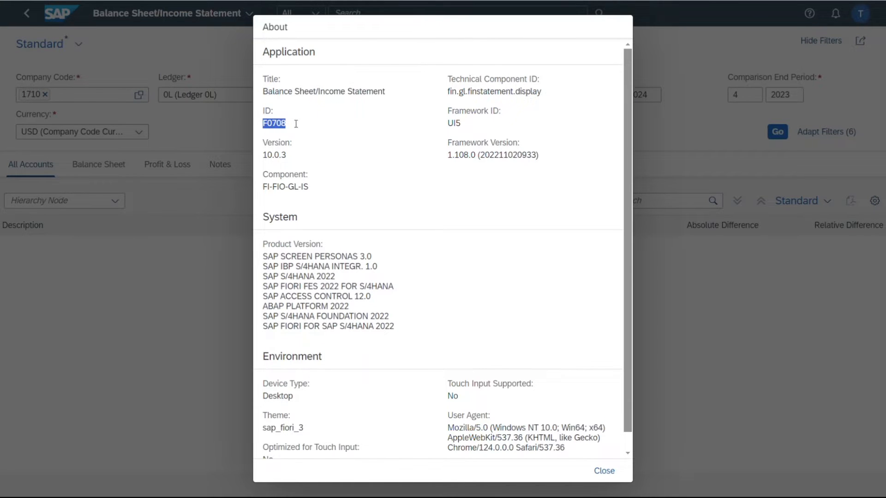
left_click(604, 470)
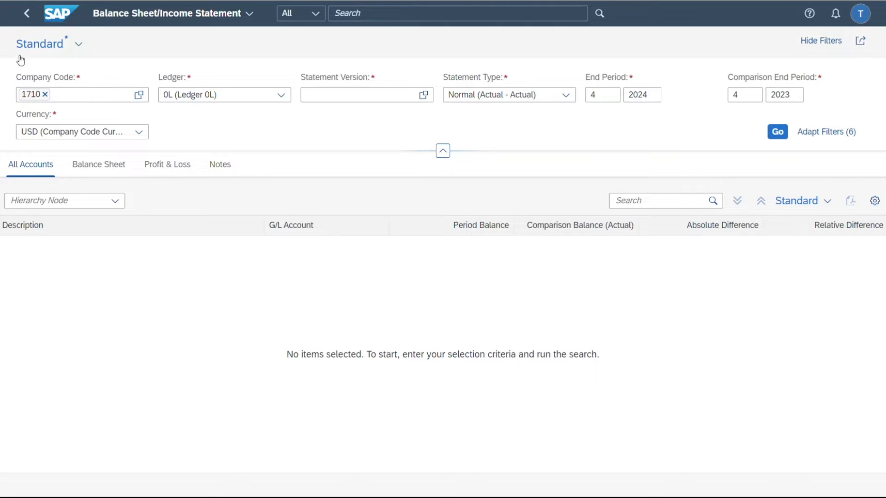
mouse_move(191, 119)
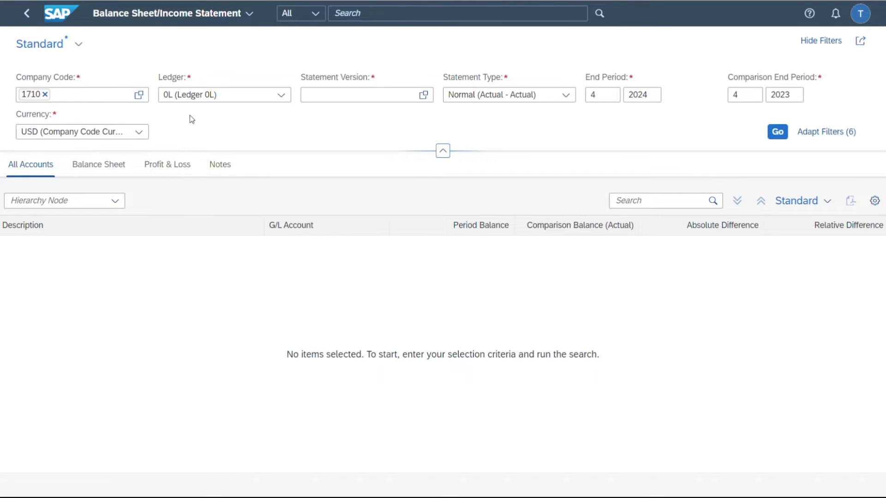
mouse_move(821, 40)
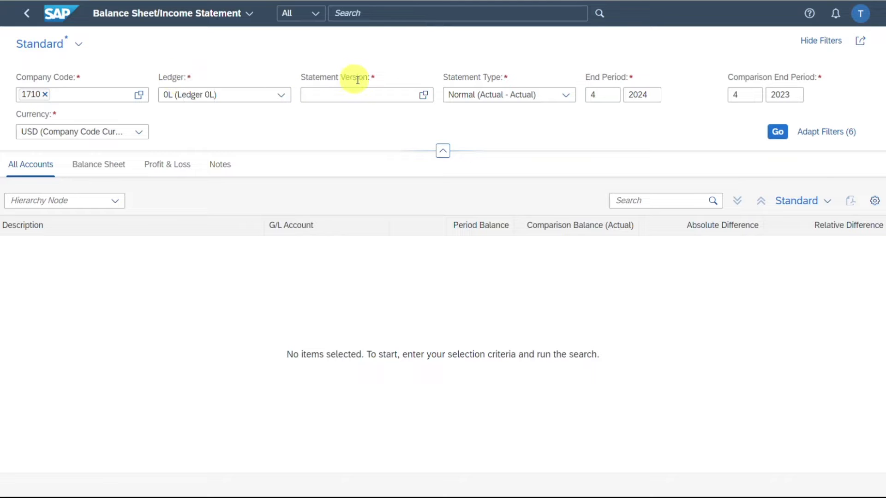
left_click(365, 94)
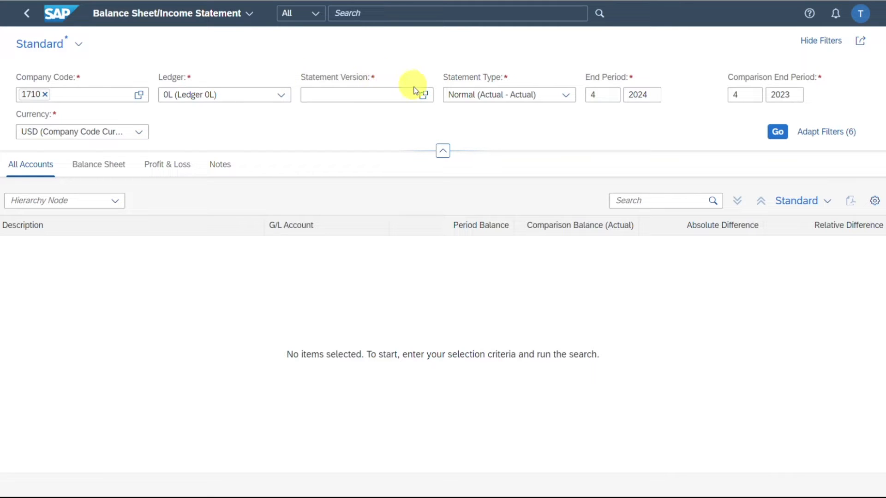
Choose a Financial Statement Version US entry as the Statement Version filter
left_click(423, 94)
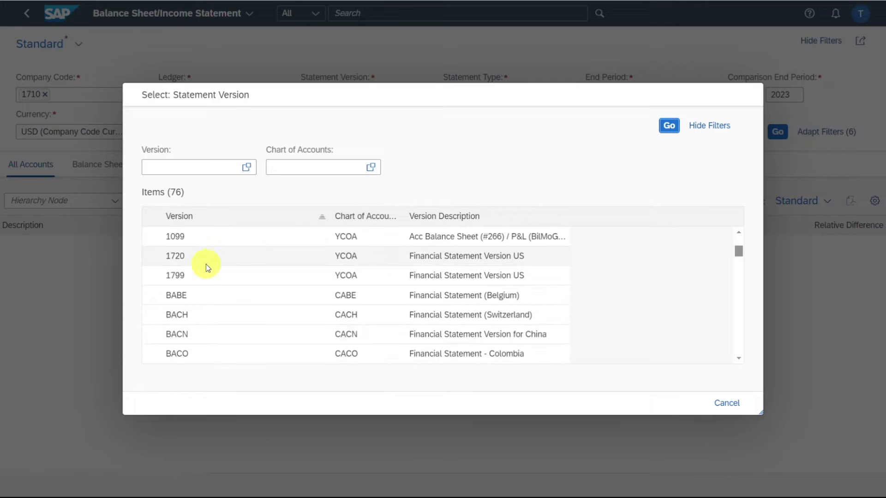
left_click(175, 255)
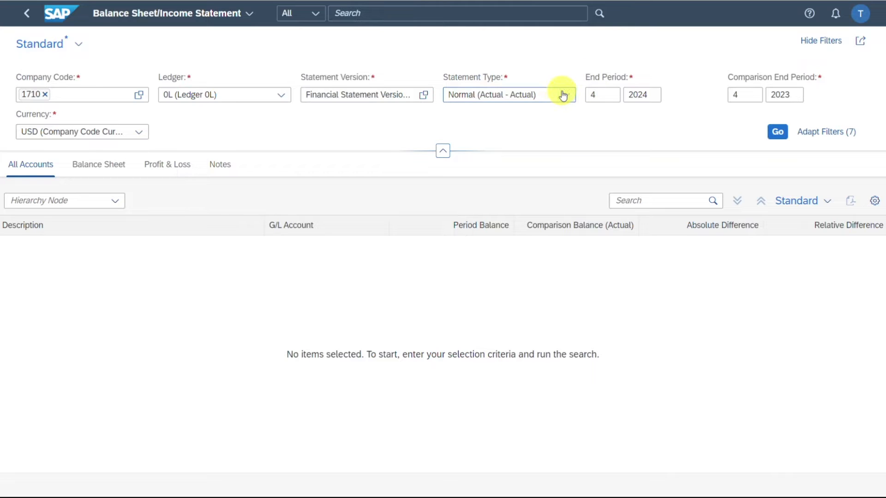
left_click(564, 94)
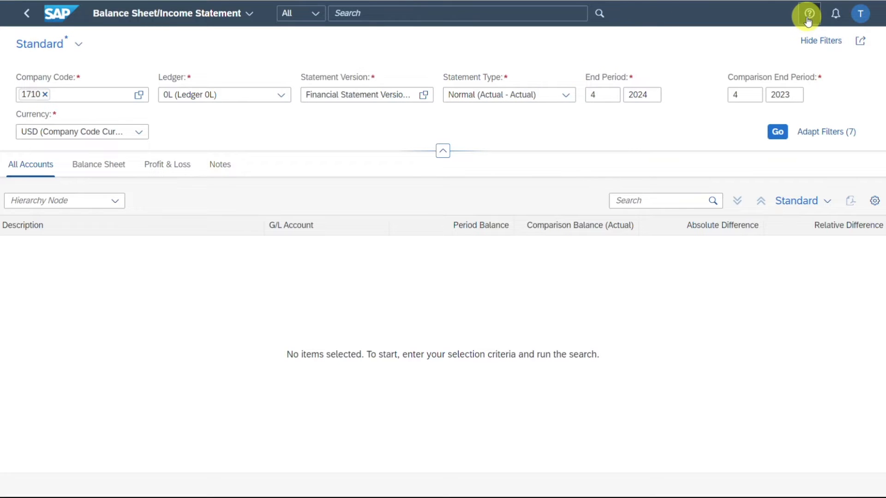
Read the in-app help topic explaining the End Period field
left_click(806, 13)
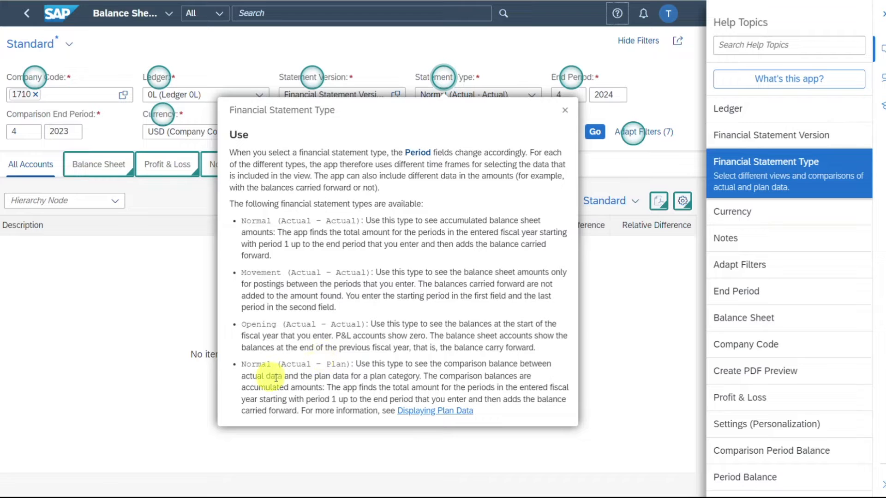
left_click(564, 111)
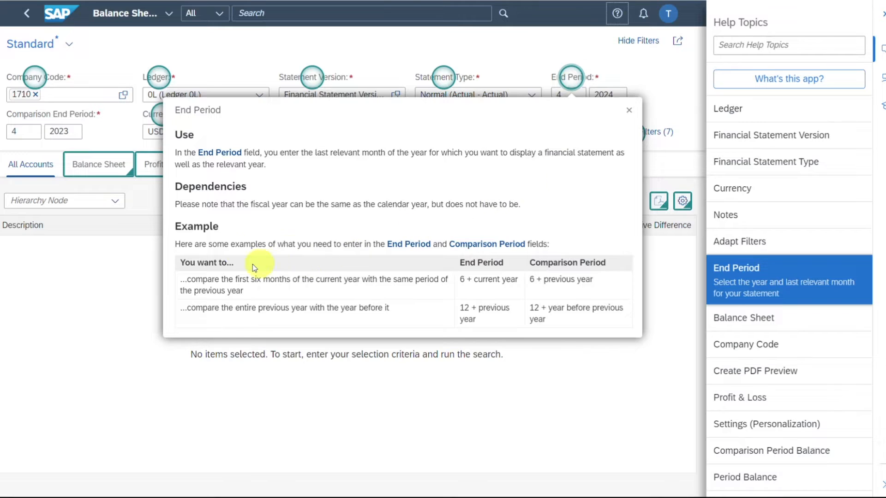
mouse_move(376, 167)
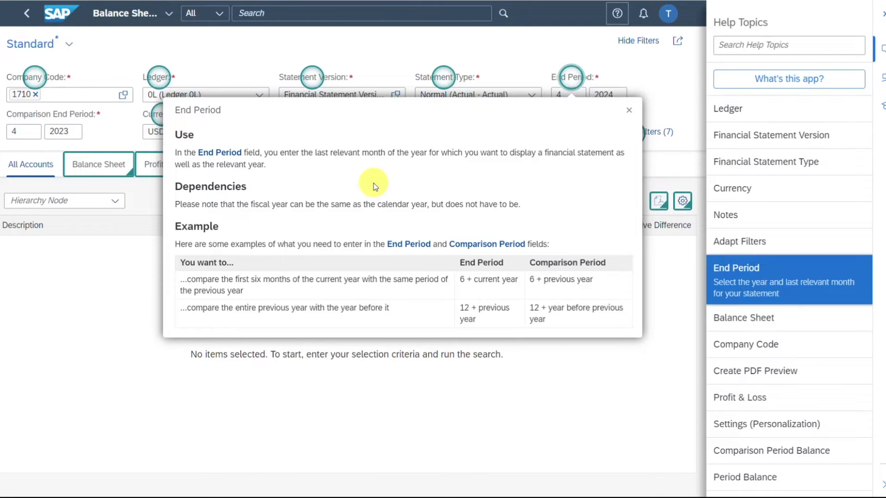
mouse_move(542, 162)
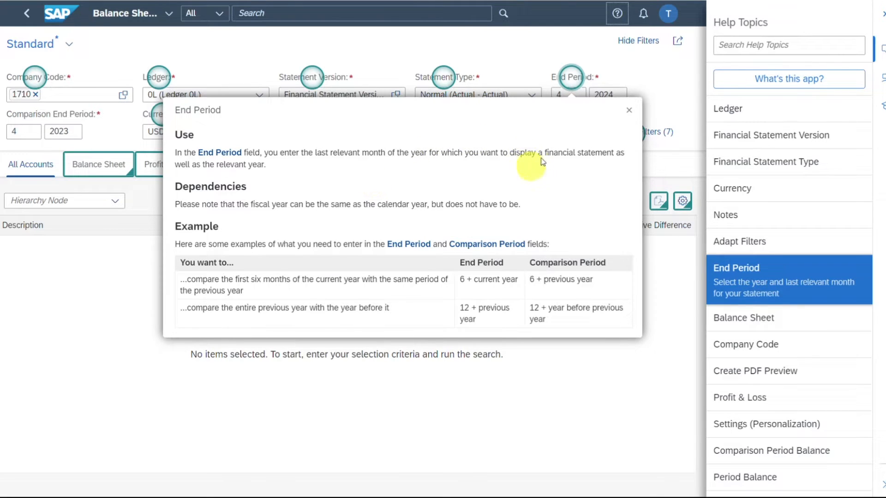
mouse_move(554, 155)
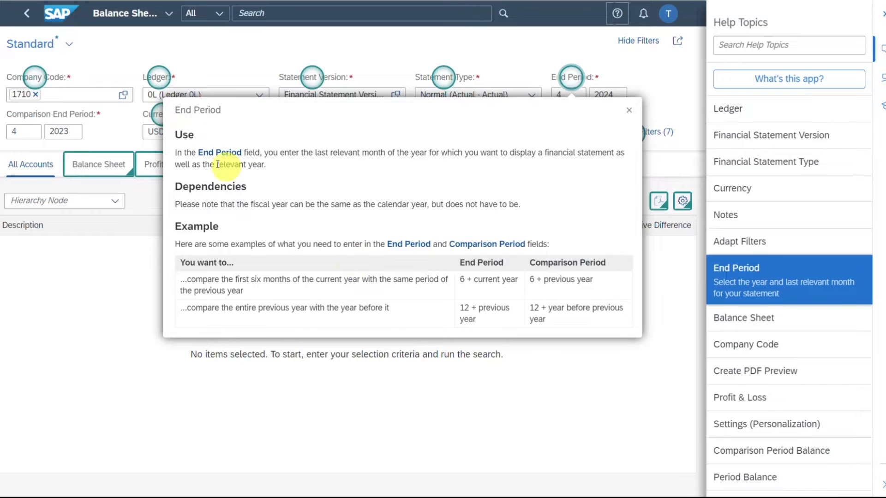
left_click(629, 110)
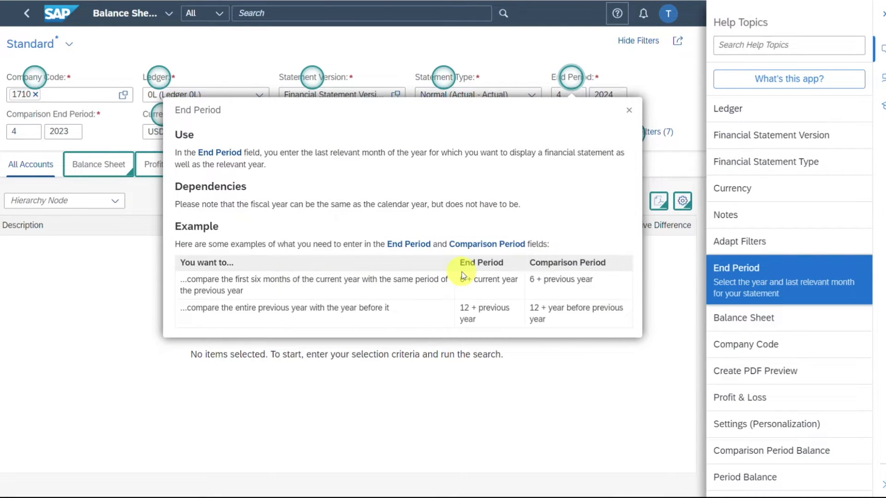
mouse_move(352, 282)
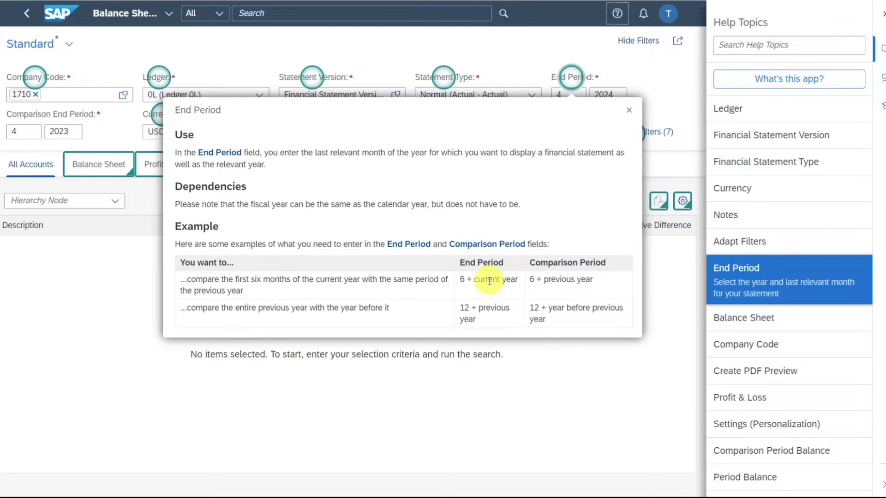
mouse_move(594, 266)
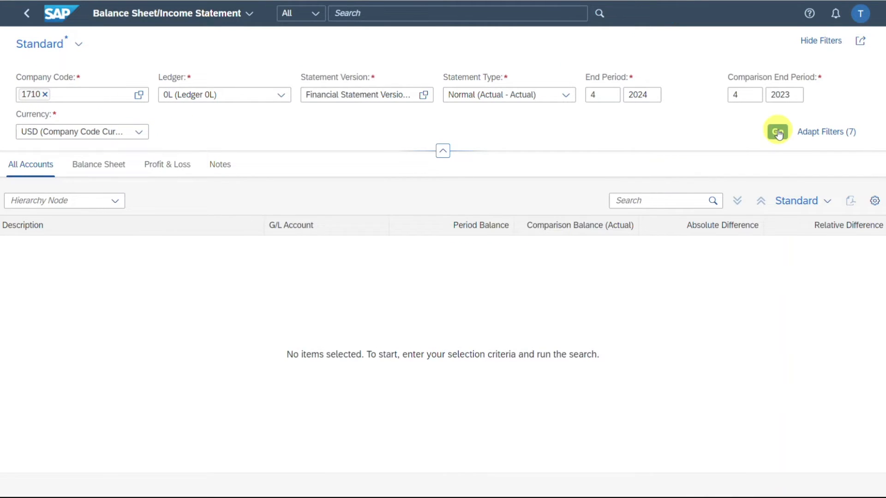
Run the report for company code 1710 to list the account hierarchy and balances
left_click(777, 132)
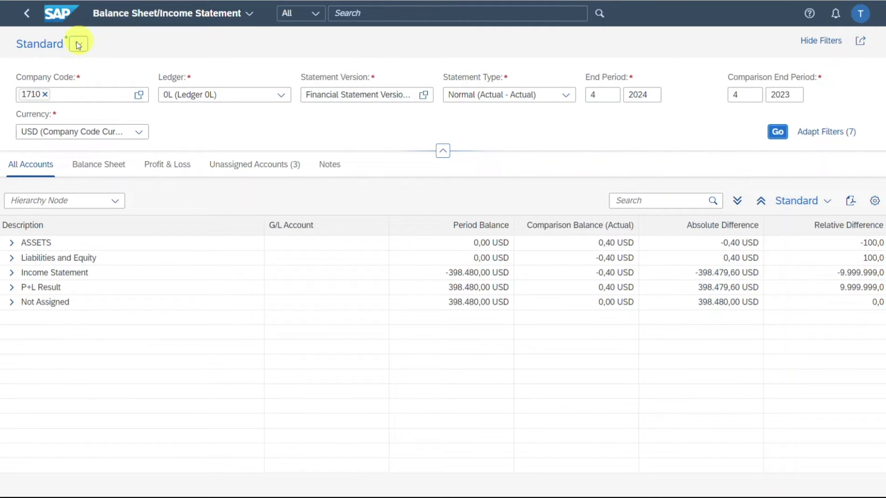
Save the settings as view 'View CC 1710', set as default, public and applied automatically
left_click(79, 43)
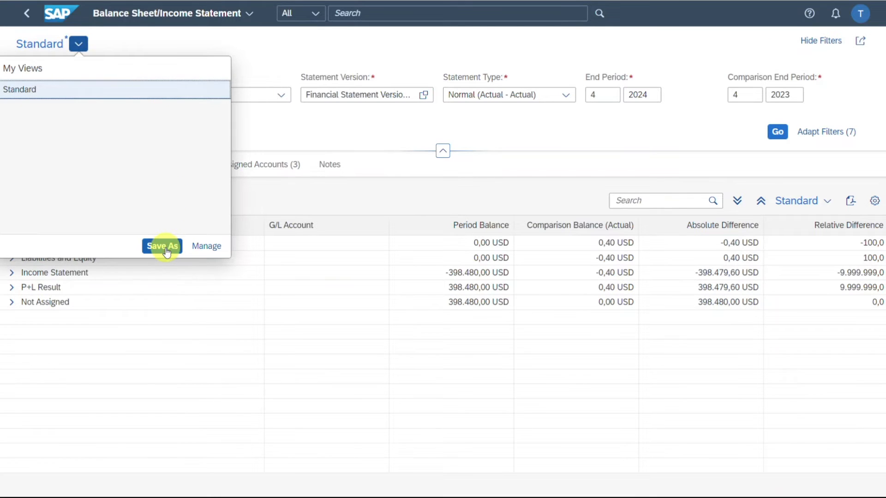
left_click(161, 246)
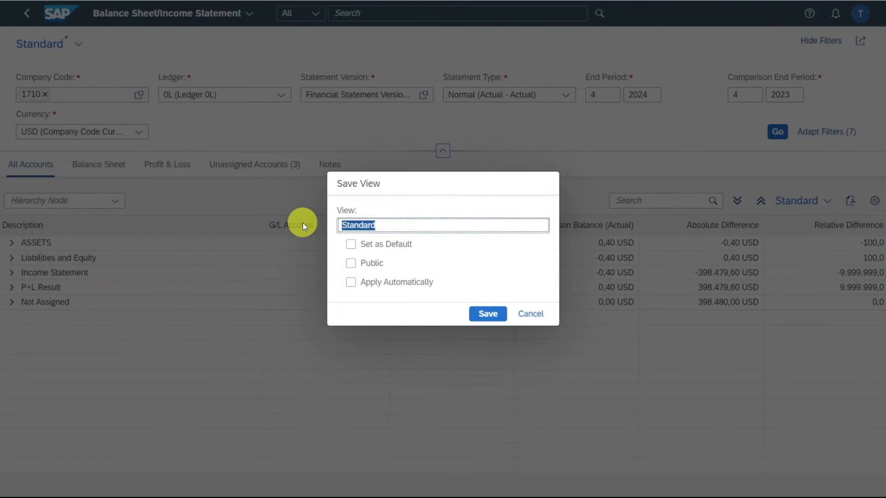
type("View CC 1710")
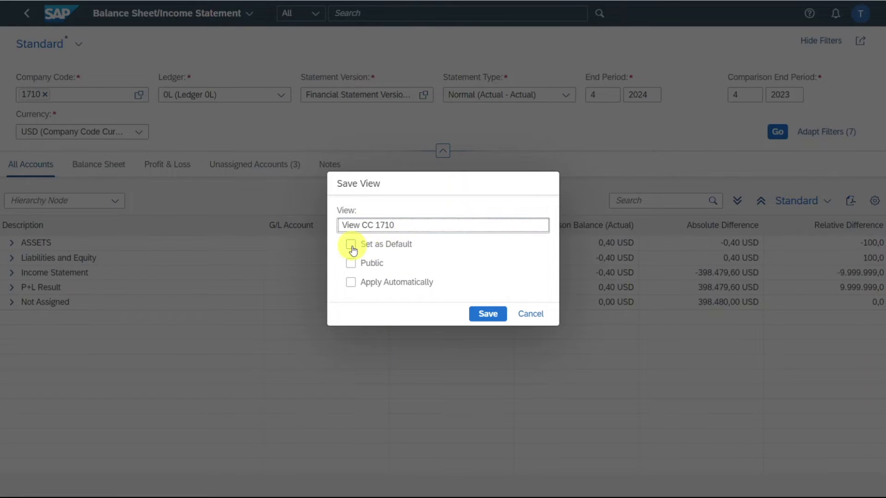
left_click(351, 244)
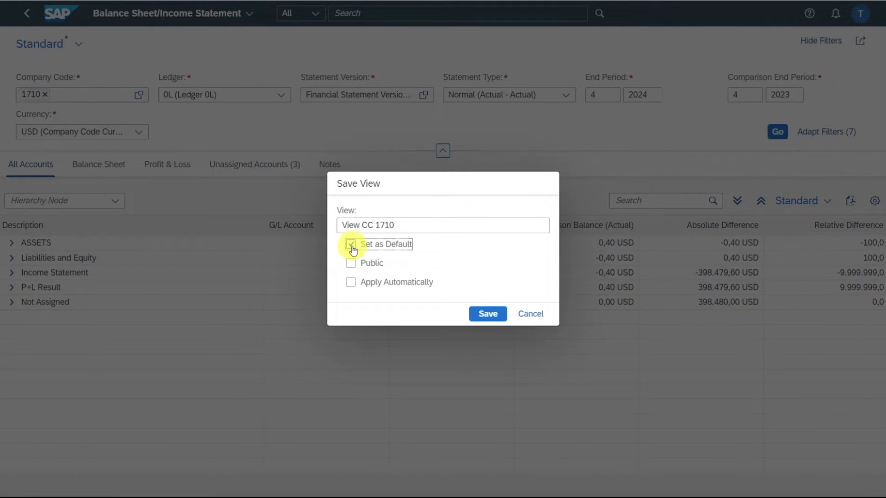
left_click(351, 244)
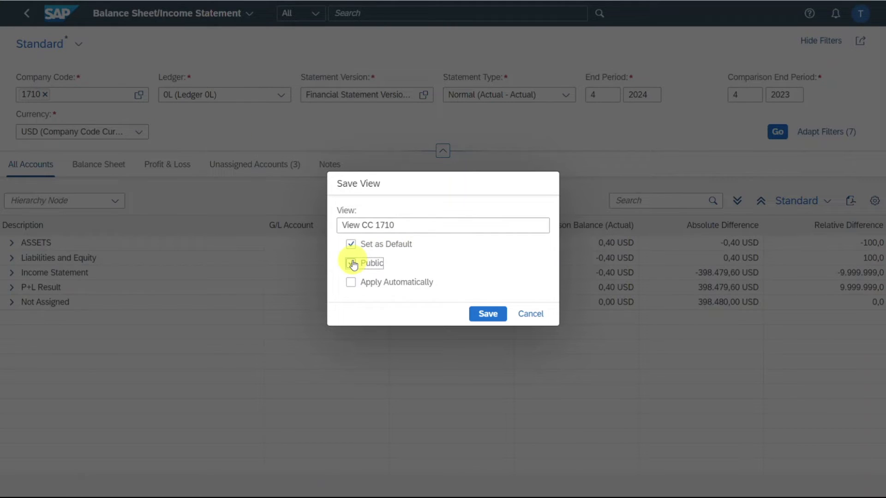
left_click(351, 263)
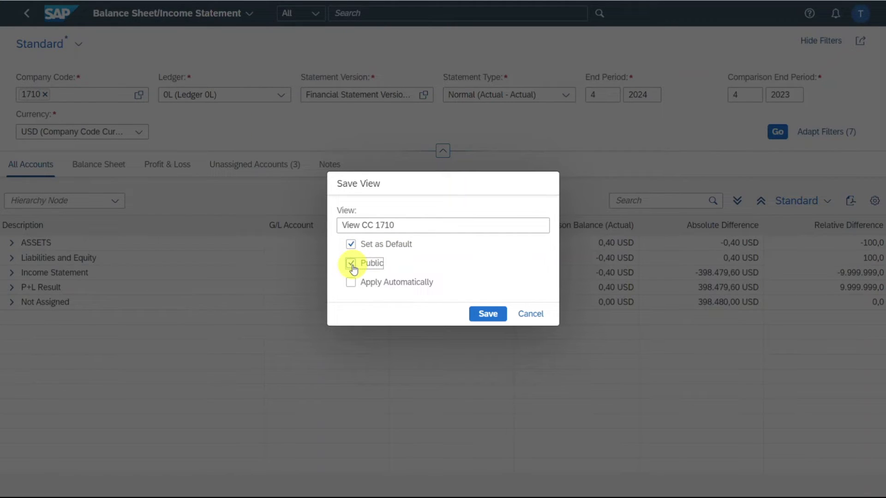
left_click(350, 282)
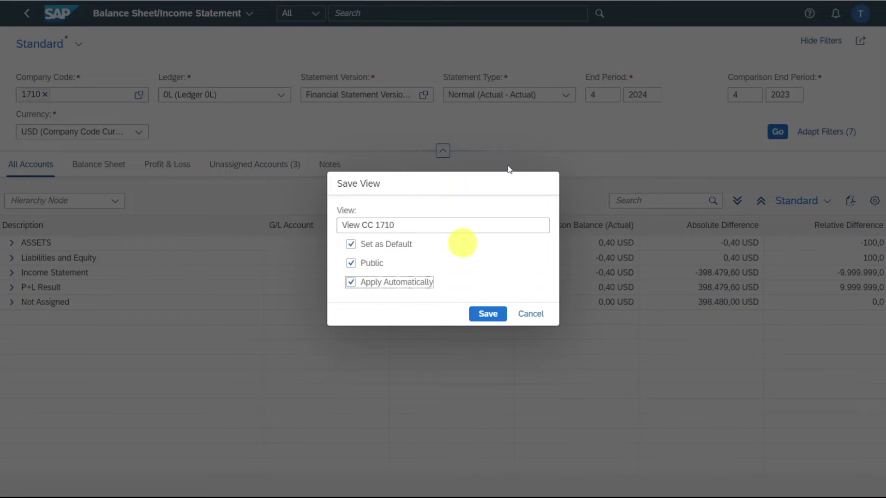
mouse_move(548, 285)
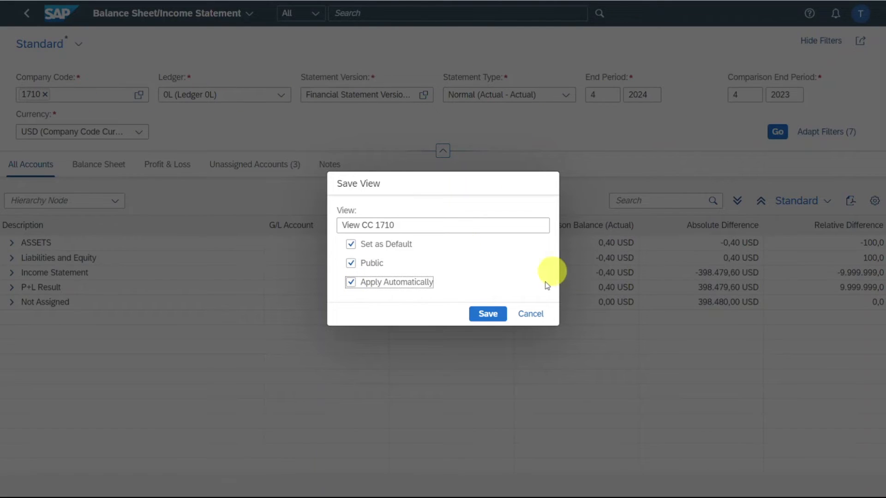
left_click(487, 313)
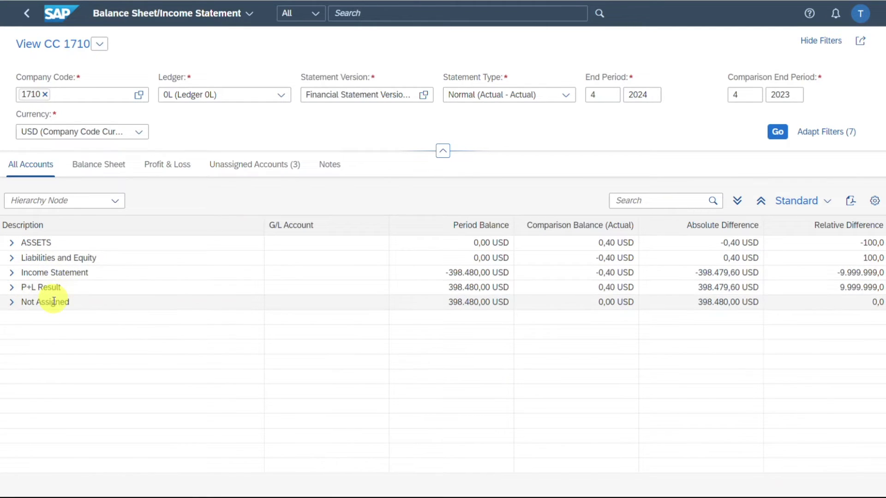
mouse_move(11, 307)
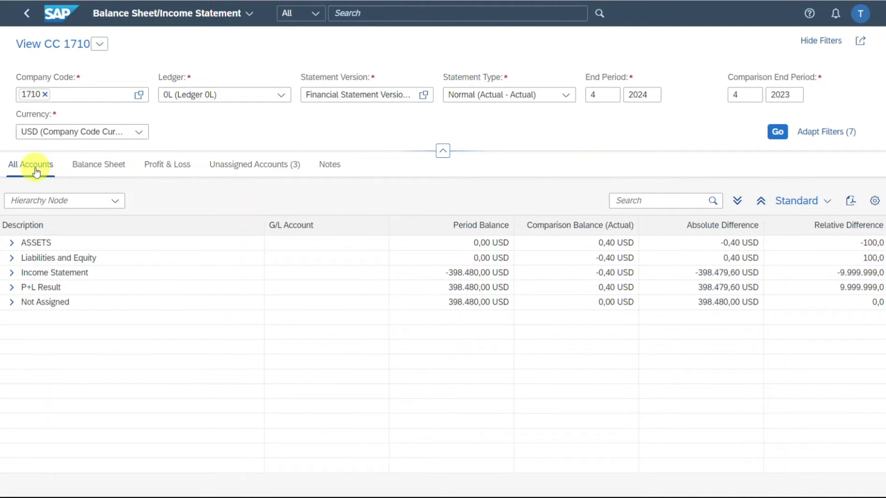
mouse_move(99, 165)
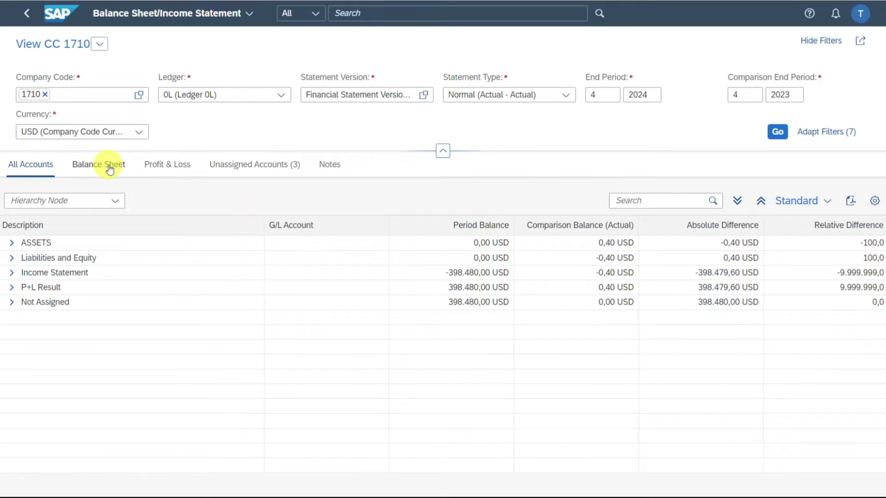
Browse the Balance Sheet and Unassigned Accounts tabs, then return to All Accounts and expand ASSETS
left_click(99, 165)
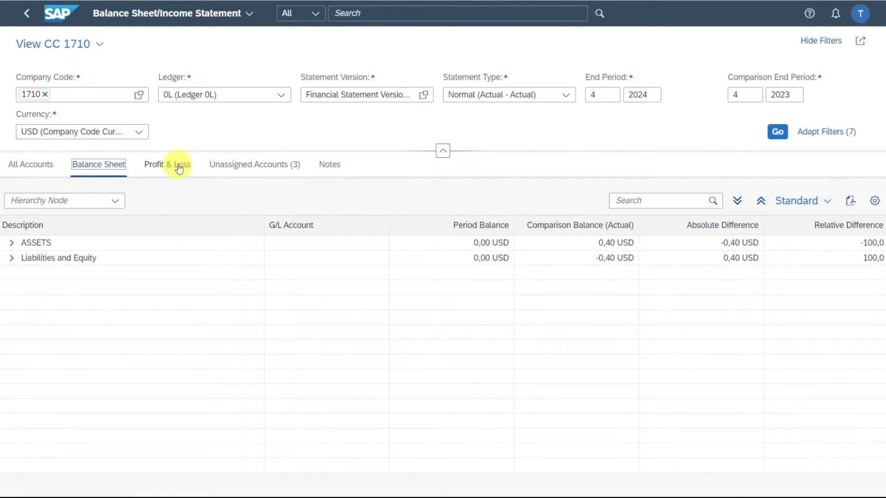
left_click(253, 165)
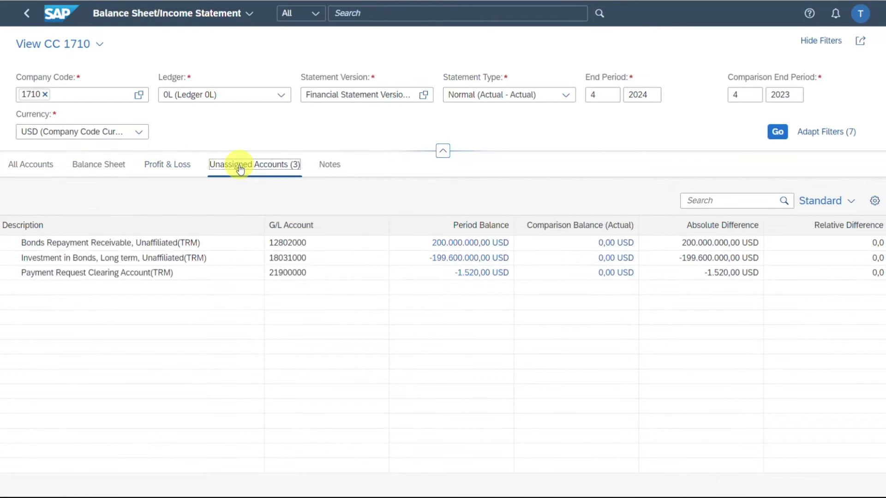
mouse_move(329, 164)
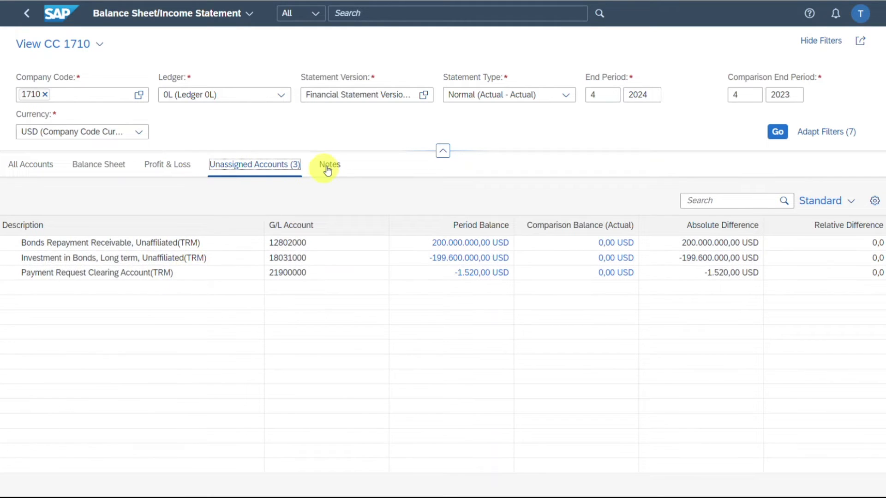
left_click(30, 165)
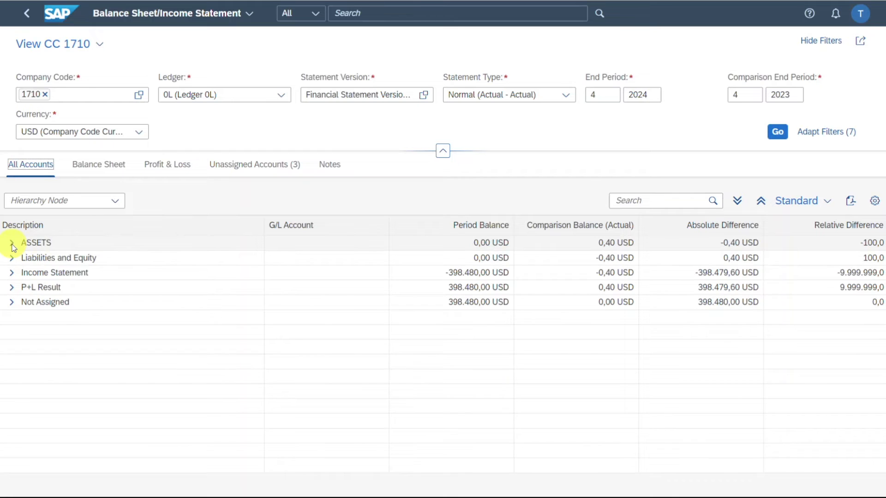
left_click(11, 242)
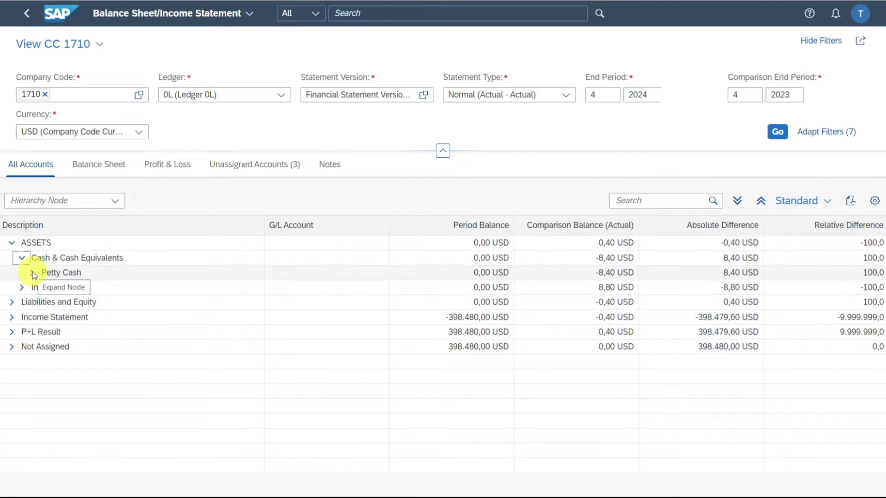
Expand the whole hierarchy down to individual G/L accounts such as Petty Cash 10010000
left_click(32, 274)
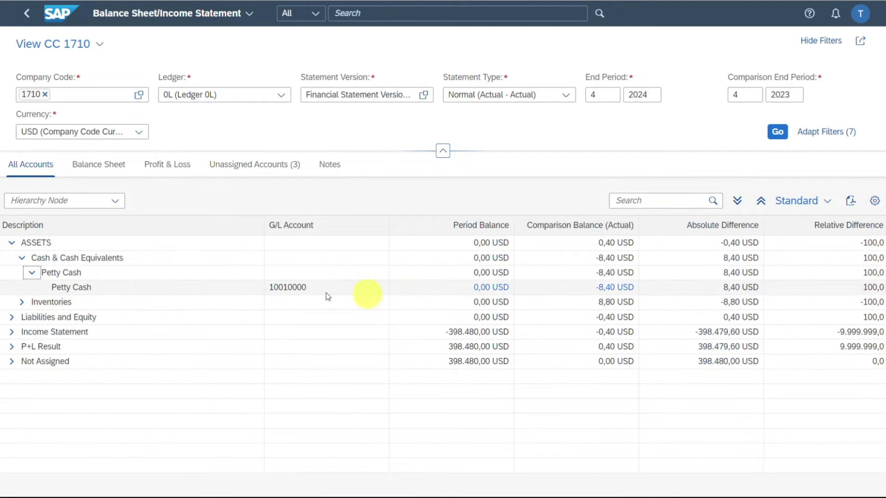
left_click(761, 200)
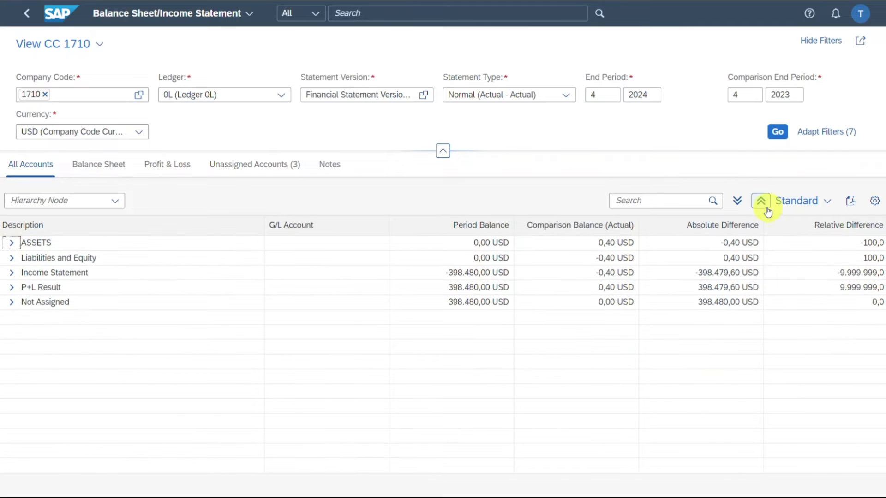
left_click(759, 200)
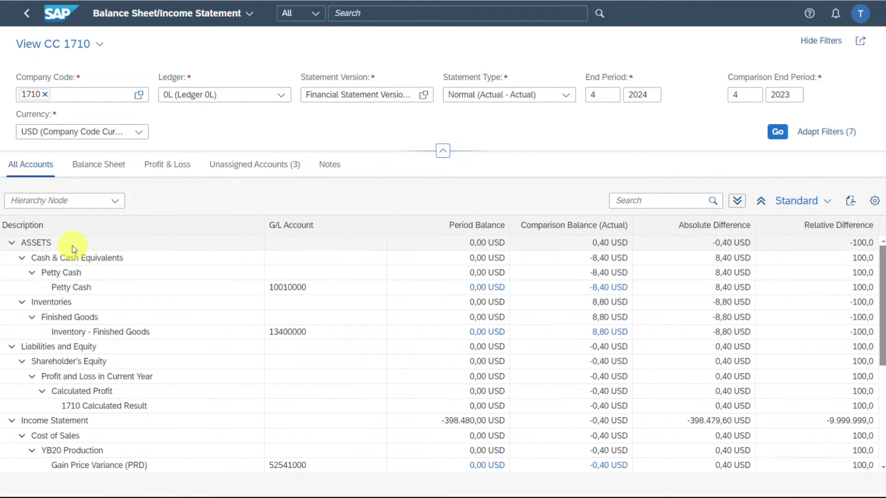
mouse_move(705, 195)
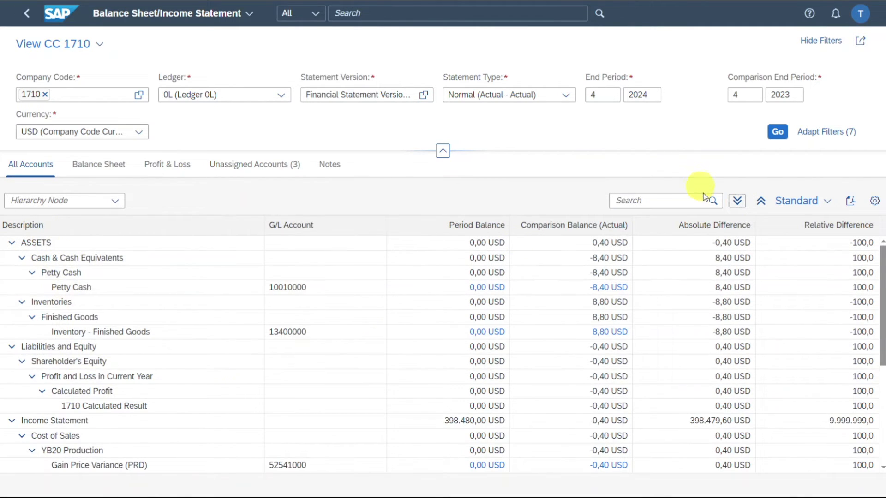
mouse_move(761, 200)
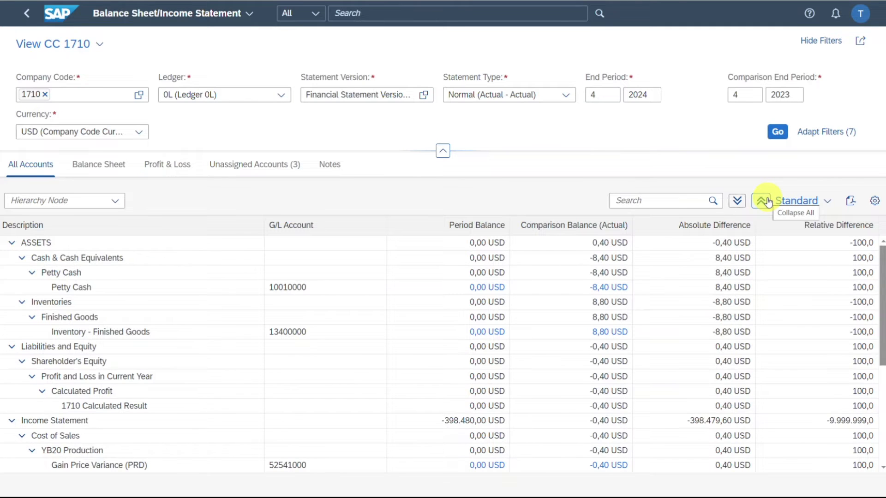
left_click(762, 200)
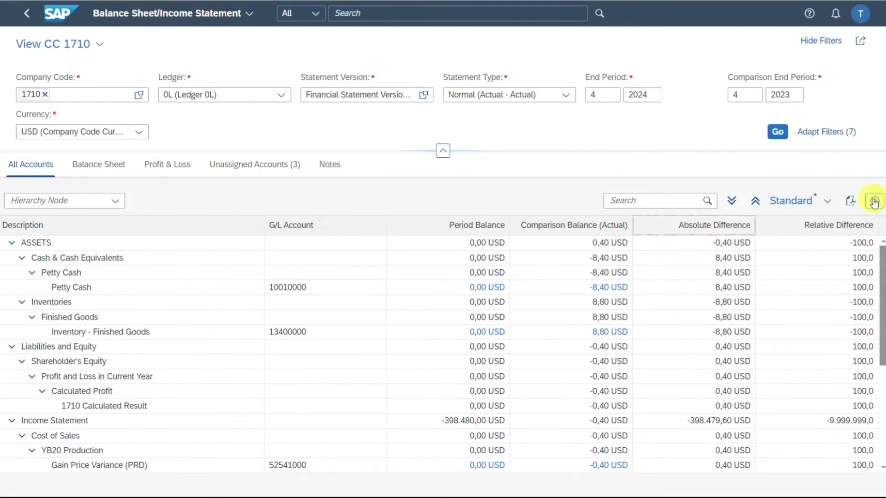
Add the Segment and Profit Center columns to the statement table via the column settings
left_click(874, 200)
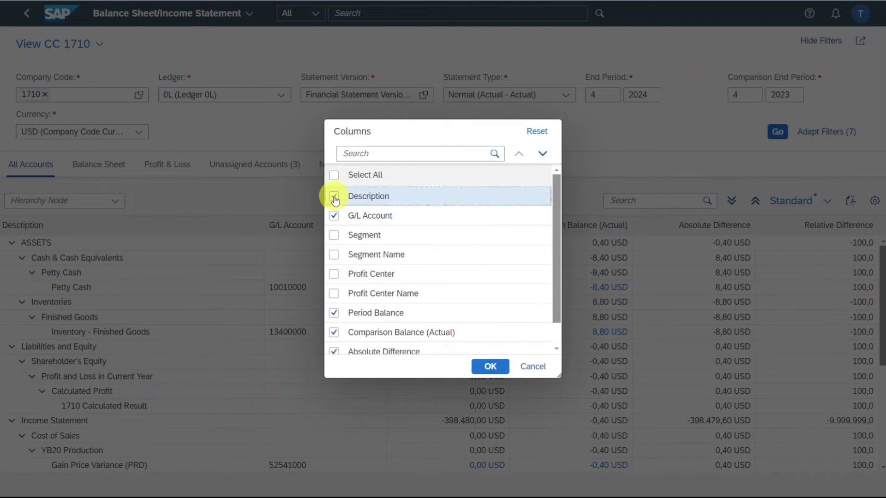
left_click(334, 196)
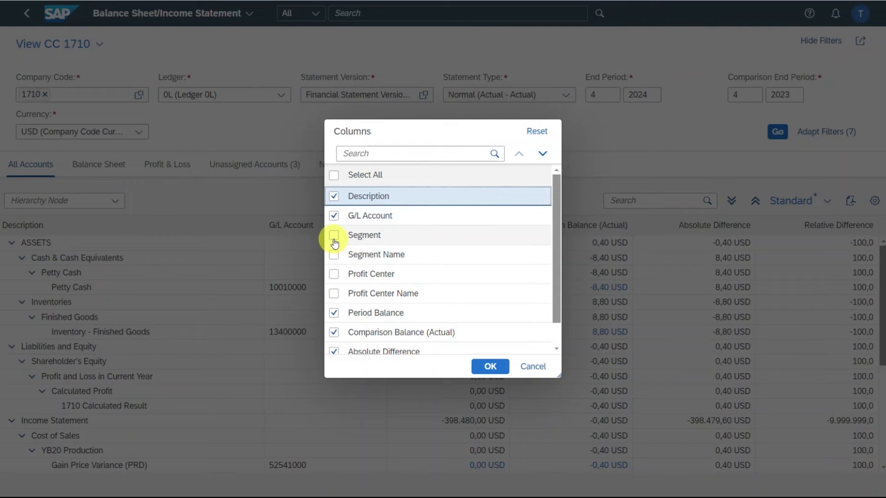
left_click(334, 235)
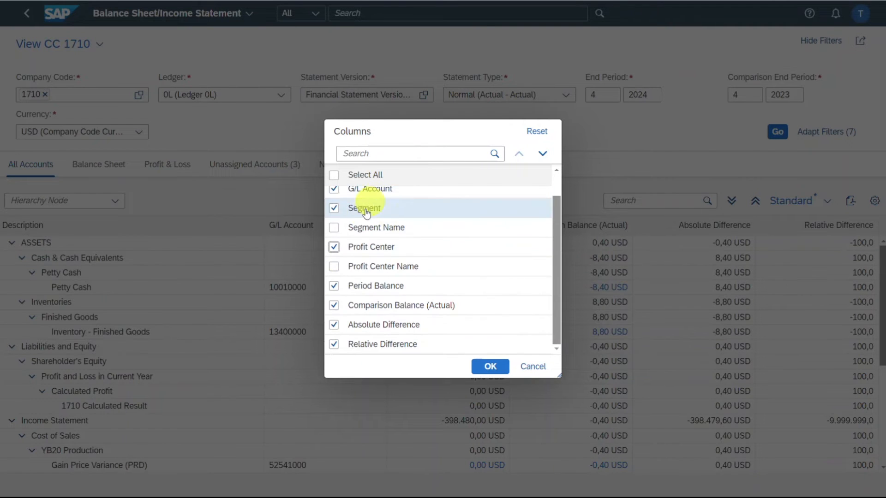
left_click(489, 366)
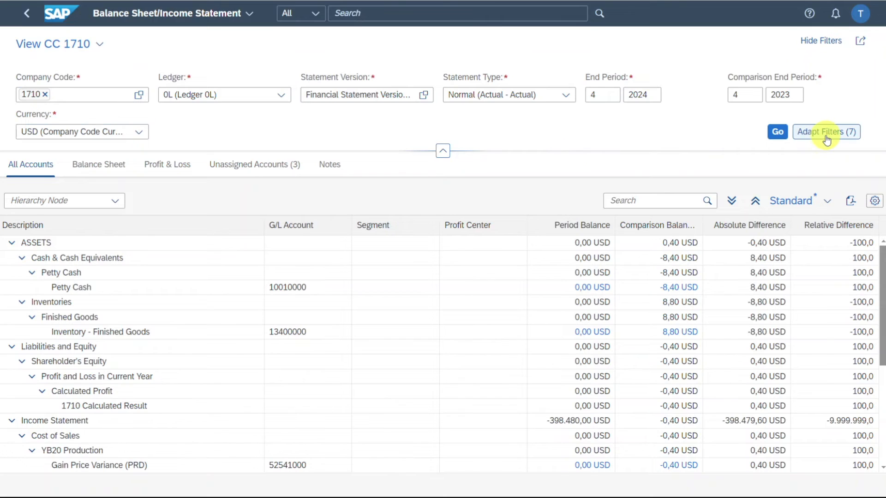
Enable the Including Profit Center and Including Segment filters, rerun and fully expand the statement
left_click(825, 132)
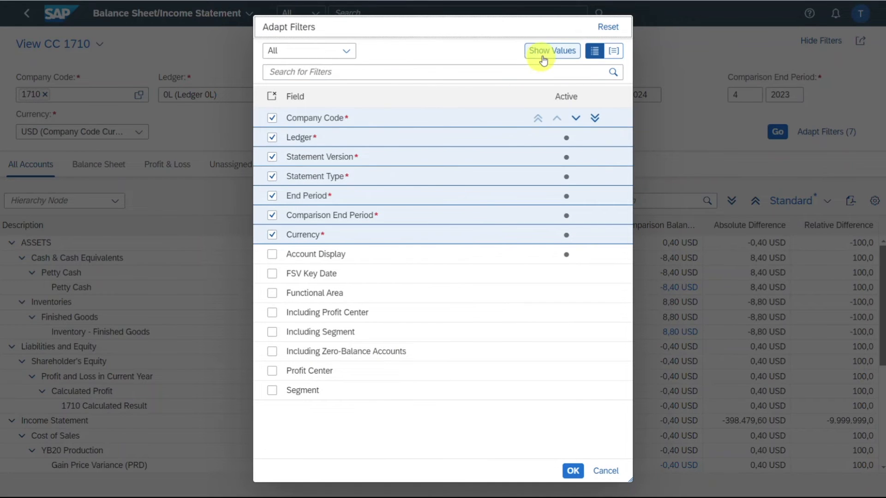
left_click(552, 51)
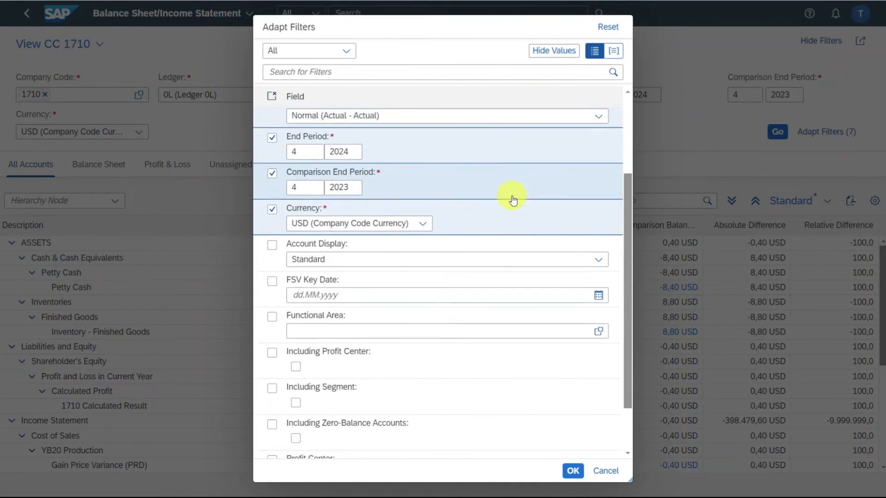
scroll("down", 3)
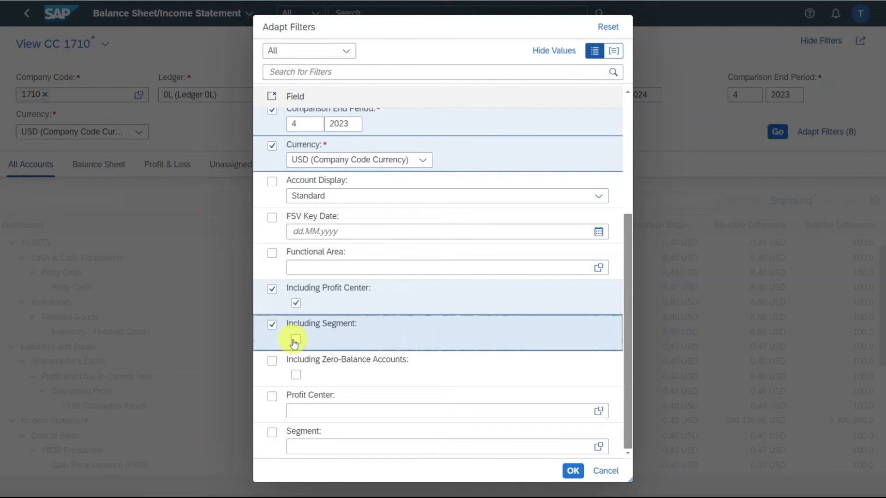
left_click(572, 470)
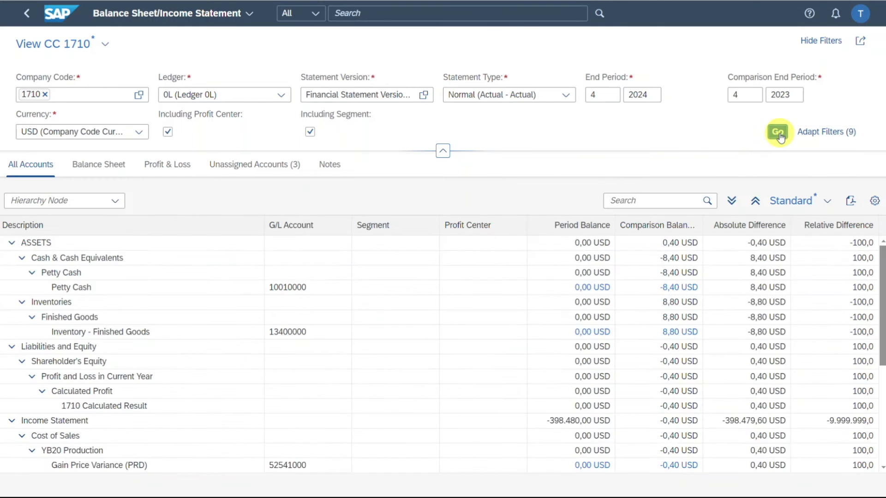
left_click(731, 200)
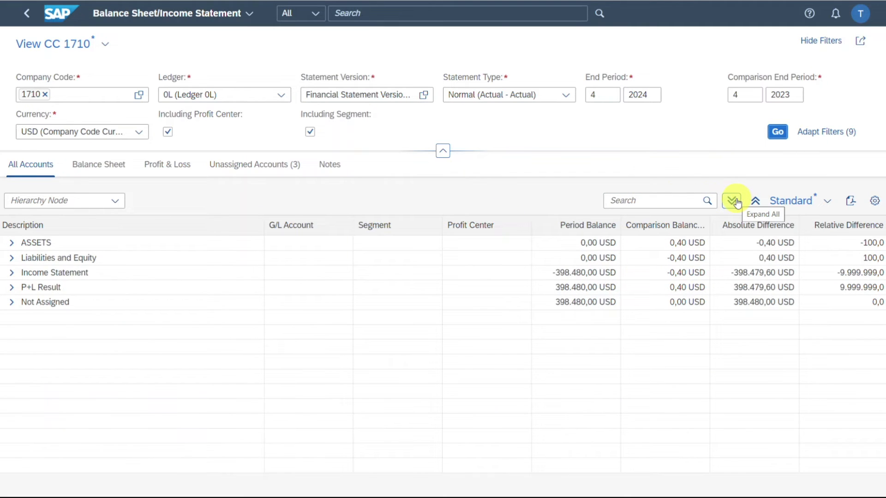
left_click(735, 200)
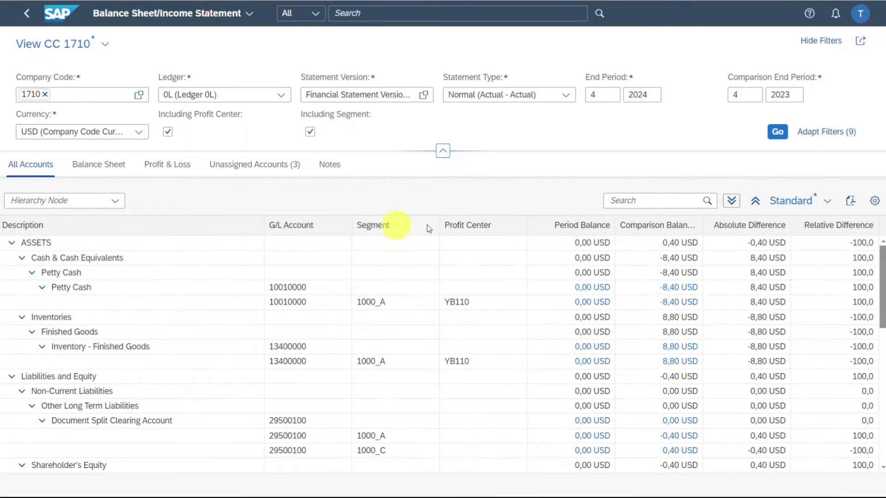
mouse_move(322, 181)
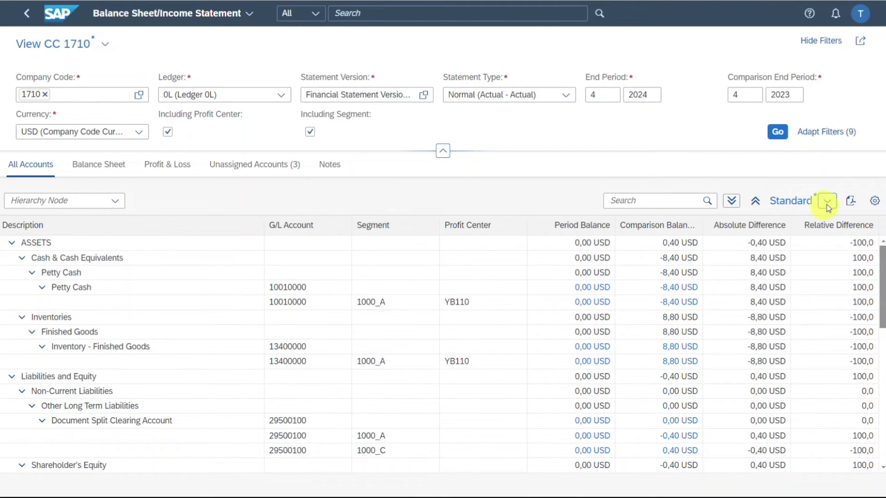
Save the current layout as default view 'CC 1710 View'
left_click(827, 200)
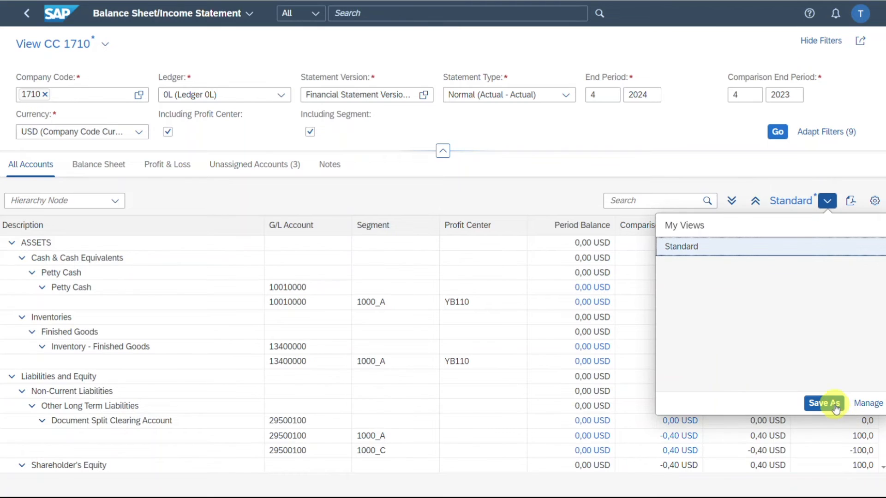
left_click(825, 403)
type("CC 1710 View")
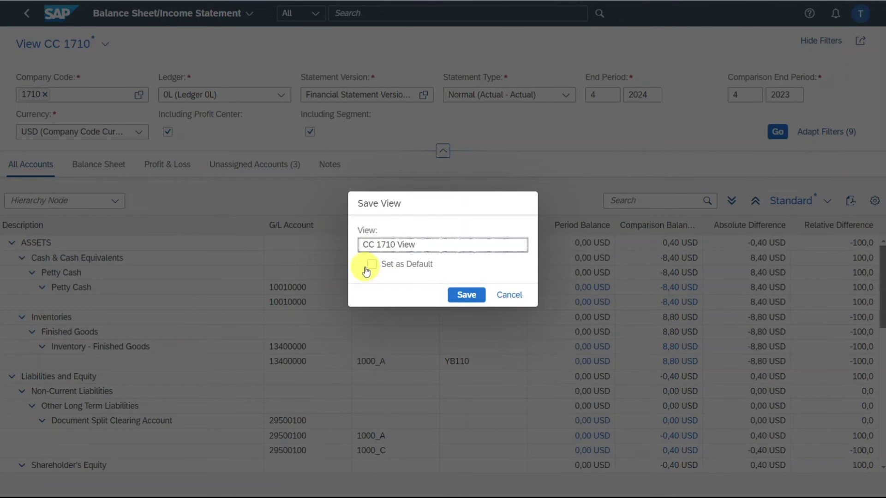
left_click(371, 264)
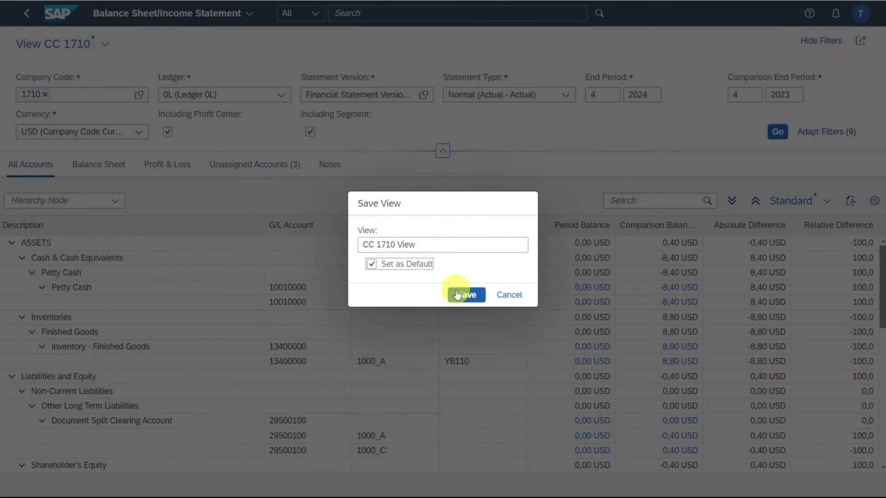
left_click(463, 295)
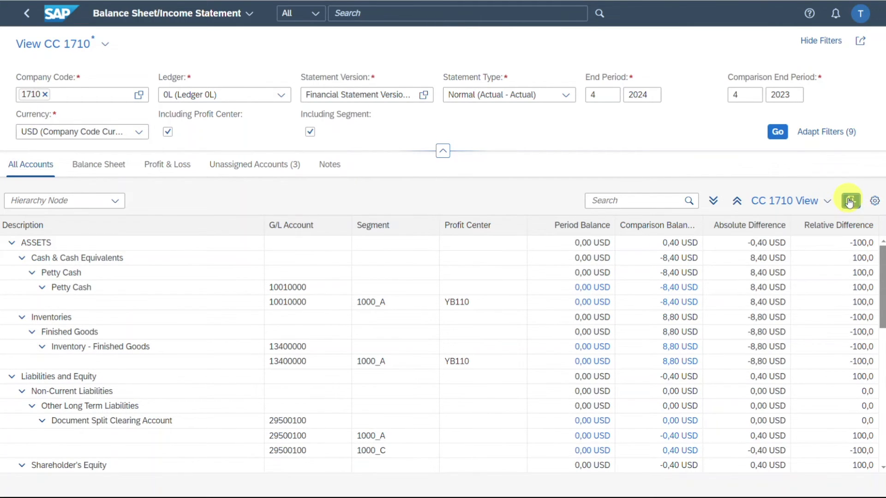
left_click(850, 200)
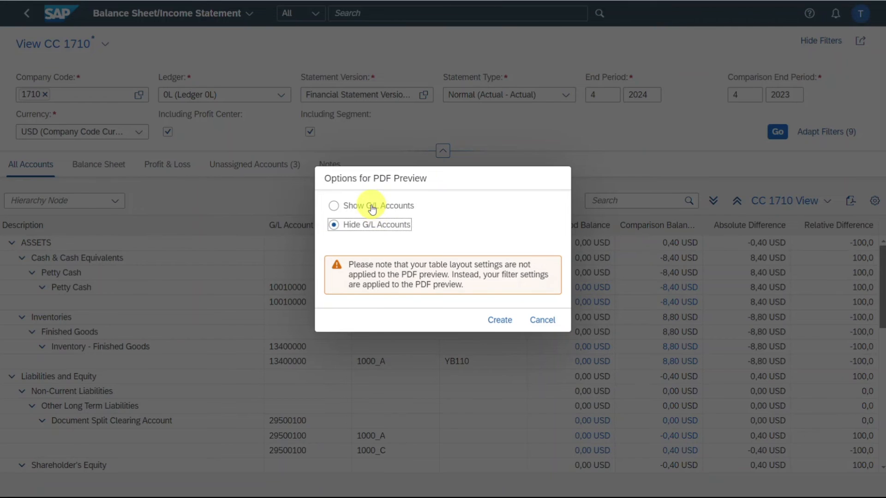
left_click(499, 320)
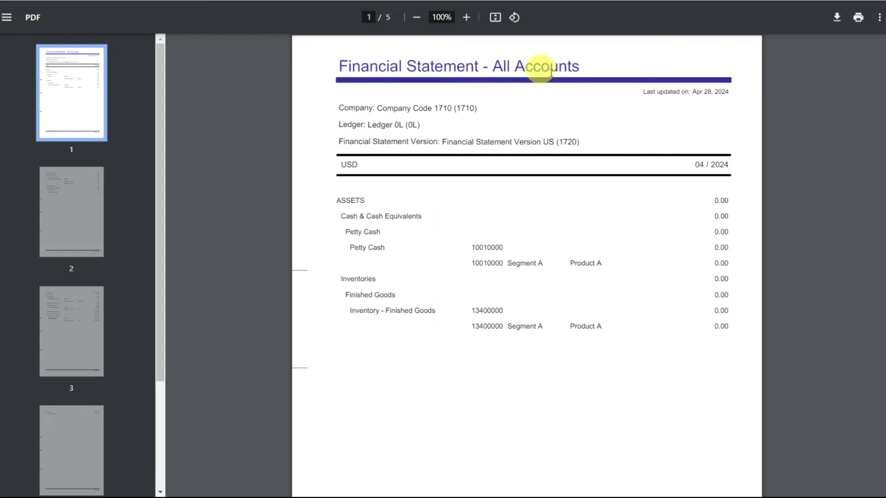
scroll("down", 3)
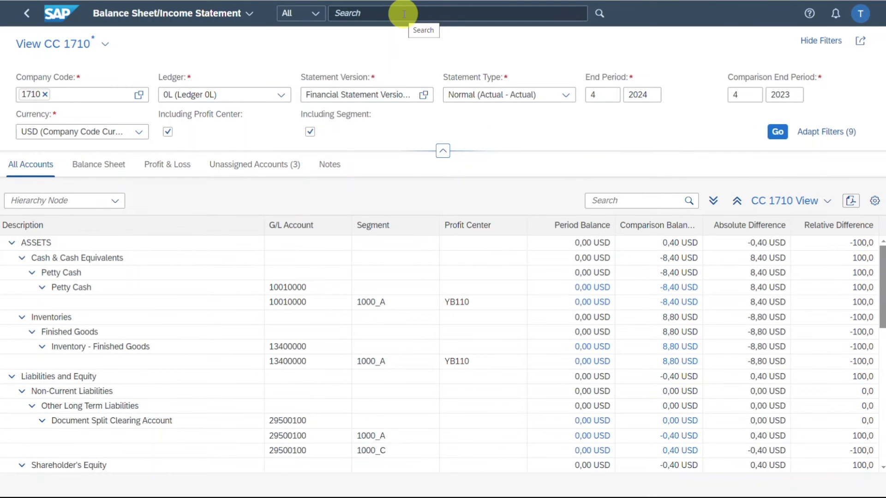
type("balance shee")
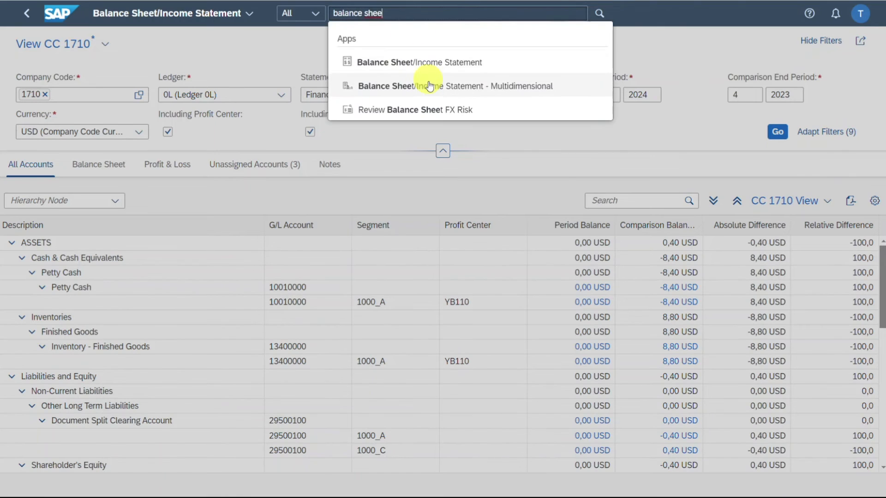
mouse_move(505, 87)
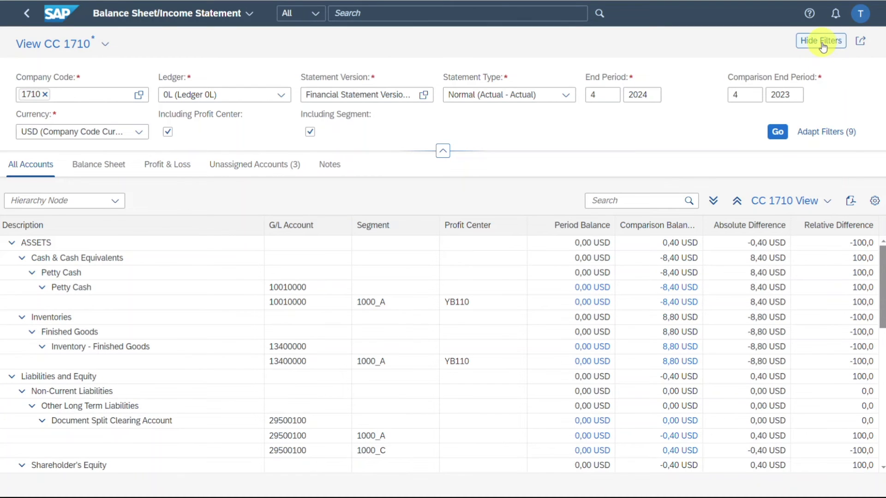
left_click(819, 40)
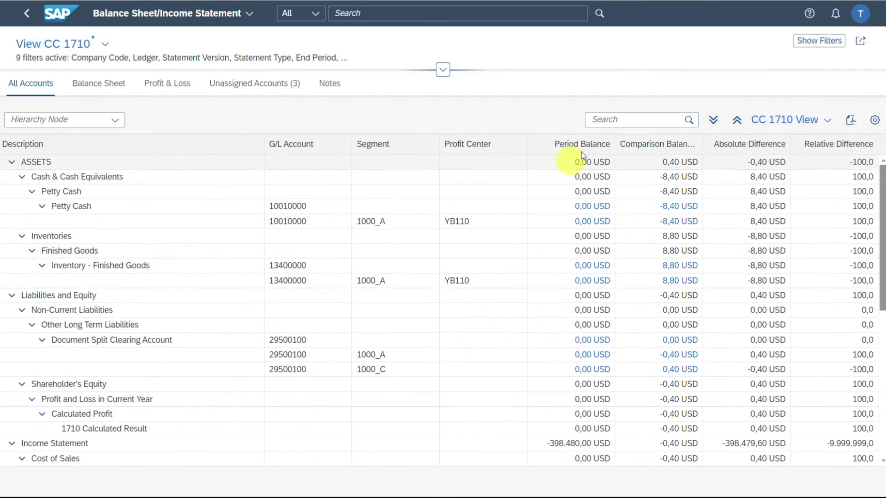
left_click(819, 40)
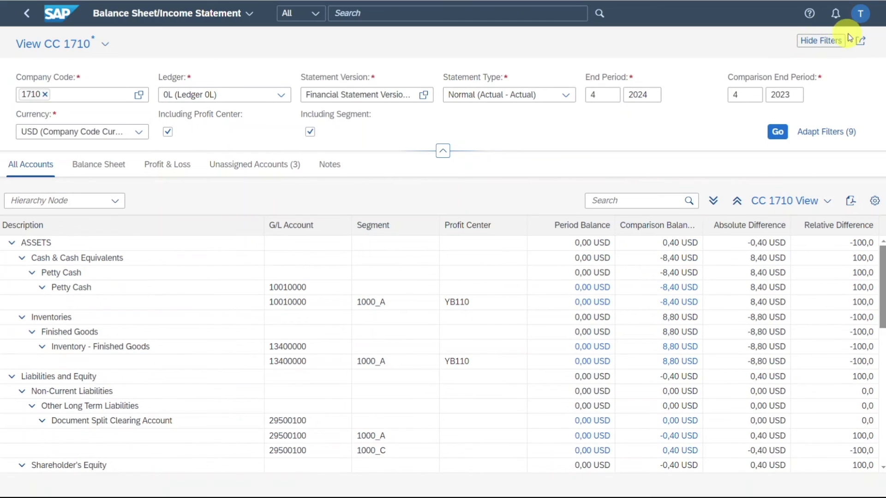
left_click(864, 40)
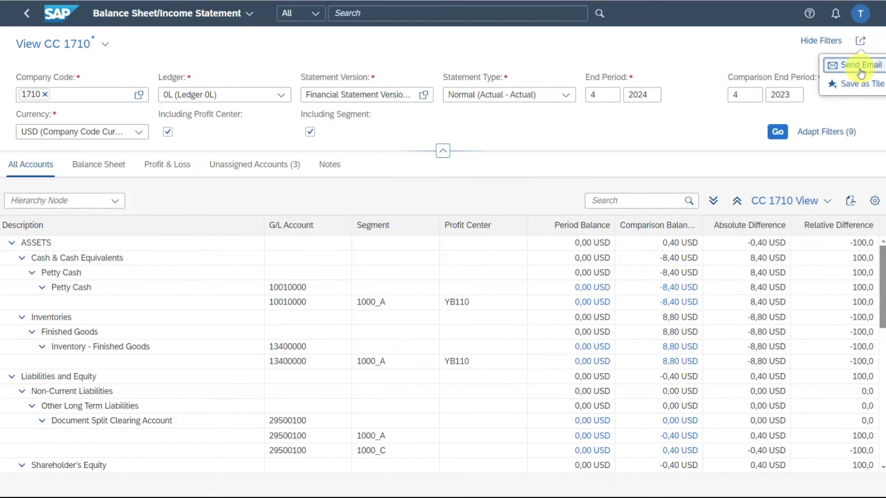
mouse_move(642, 52)
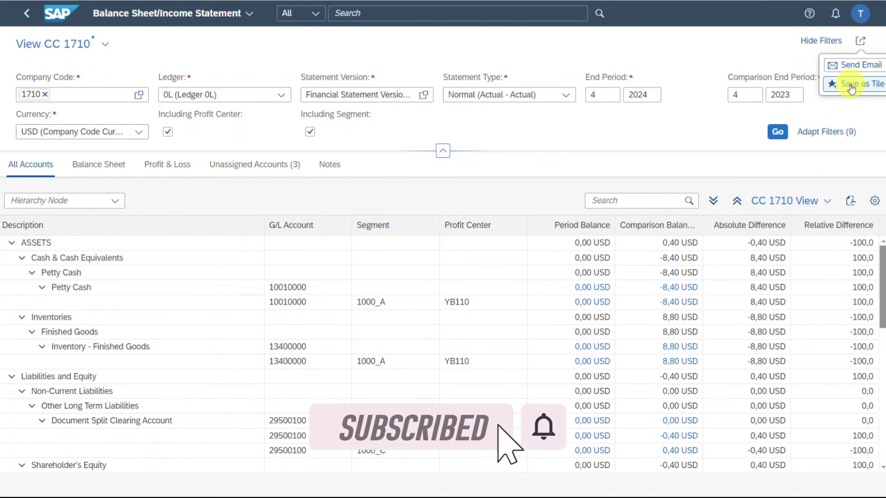
Save the report as tile 'Financial Statement 1710 own Filters' on the General Ledger Overview page
left_click(858, 84)
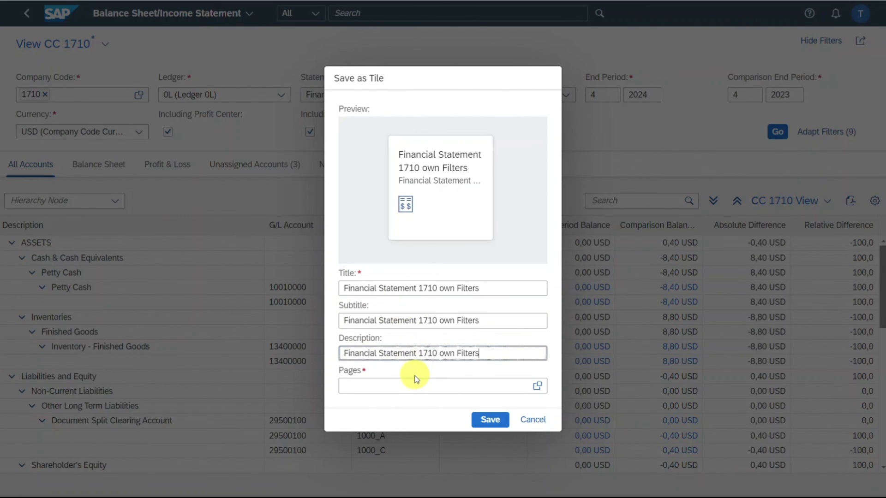
left_click(537, 386)
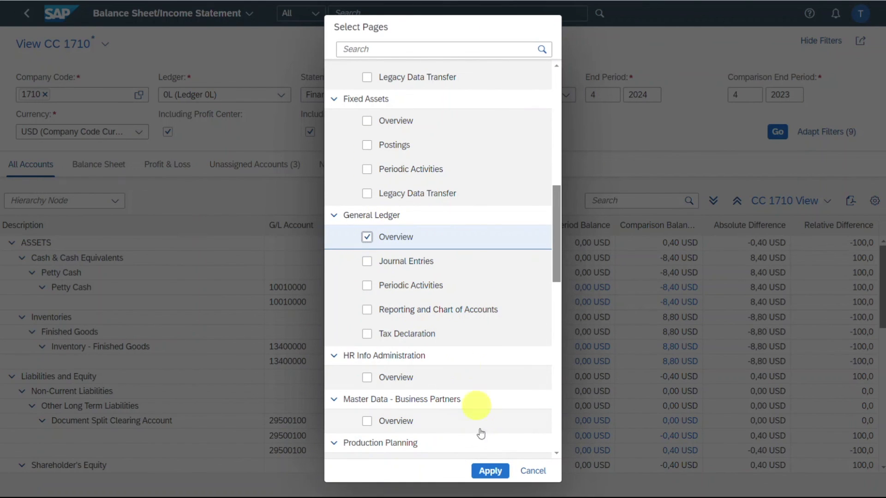
left_click(489, 471)
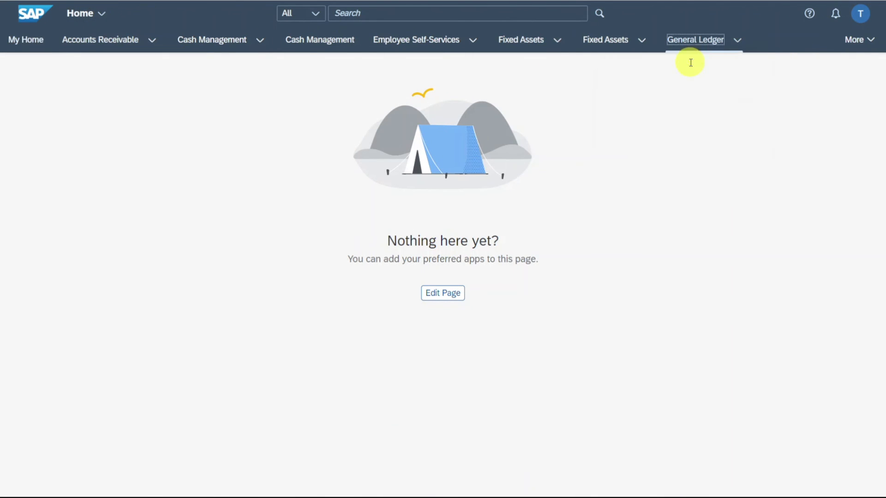
Launch the new tile so Balance Sheet/Income Statement reopens under View CC 1710
left_click(695, 40)
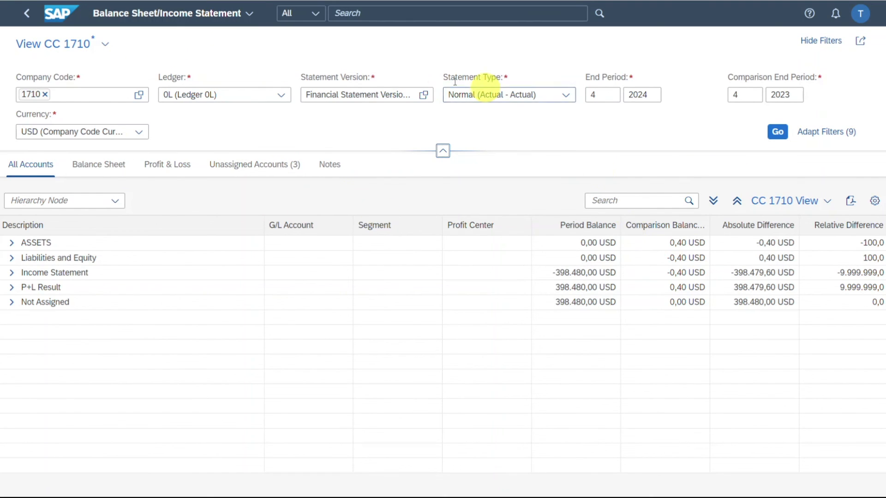
mouse_move(489, 229)
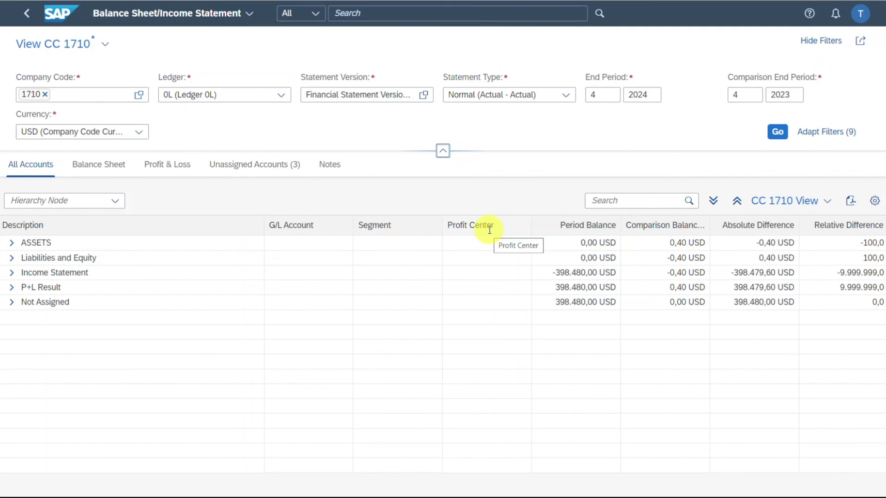
mouse_move(505, 221)
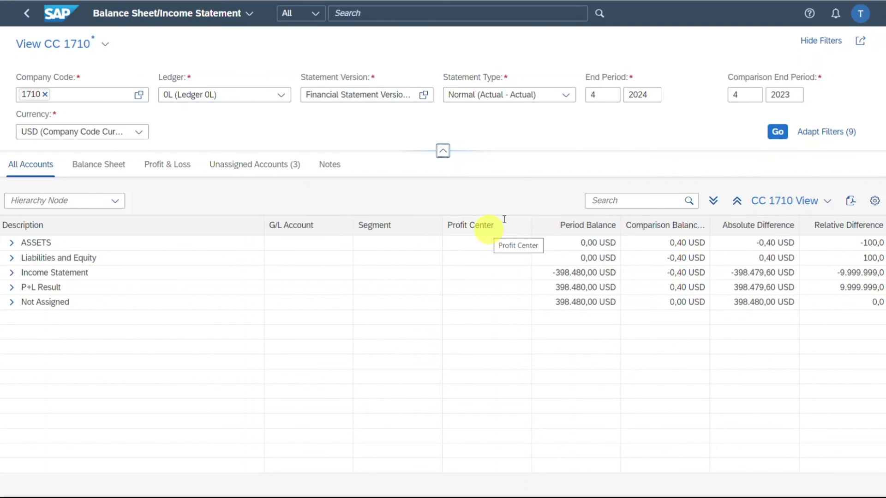